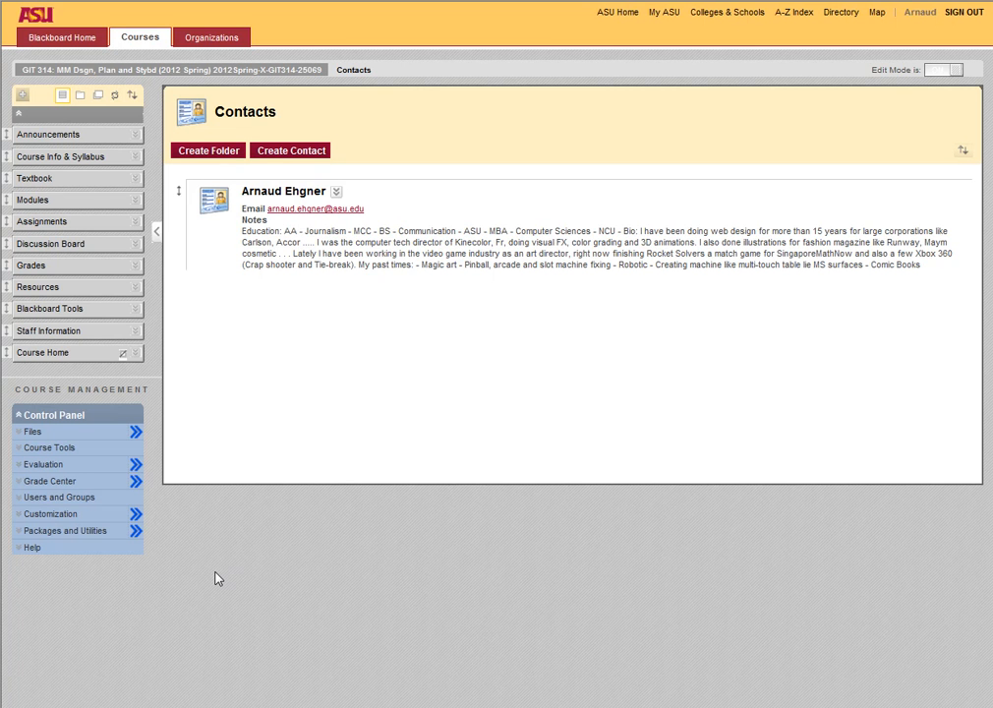
pyautogui.moveTo(95, 86)
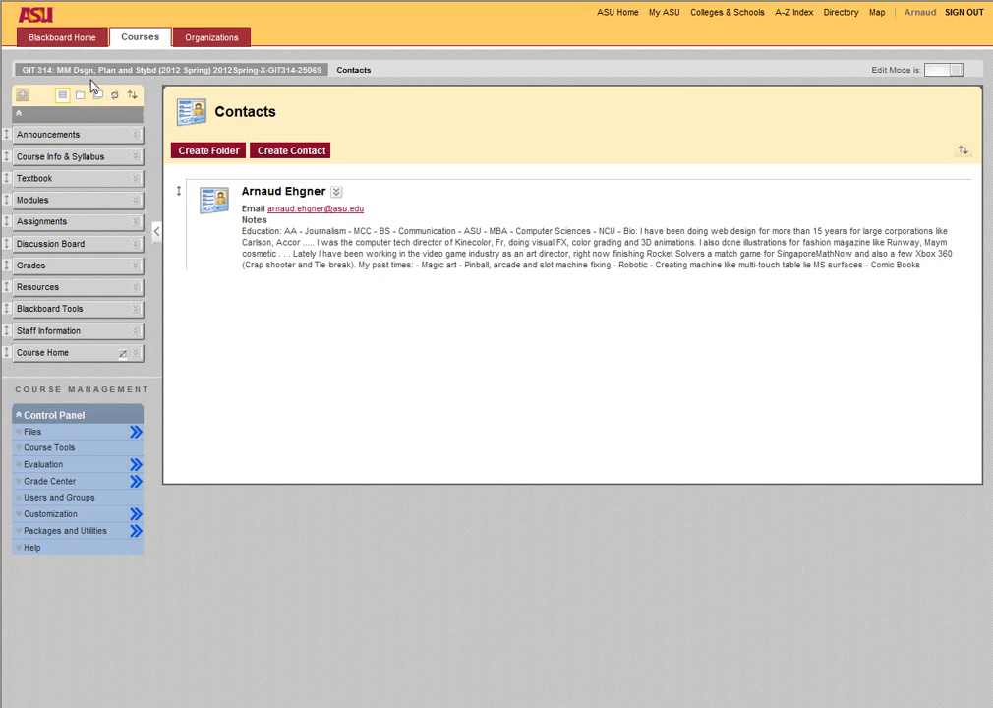
pyautogui.moveTo(277, 455)
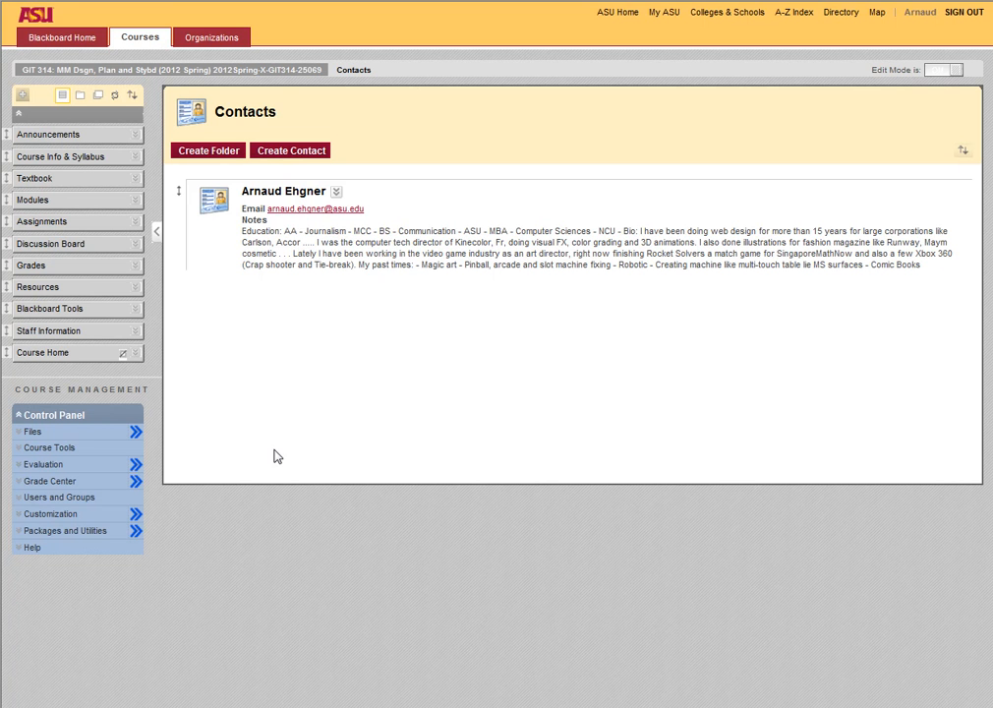
pyautogui.moveTo(252, 358)
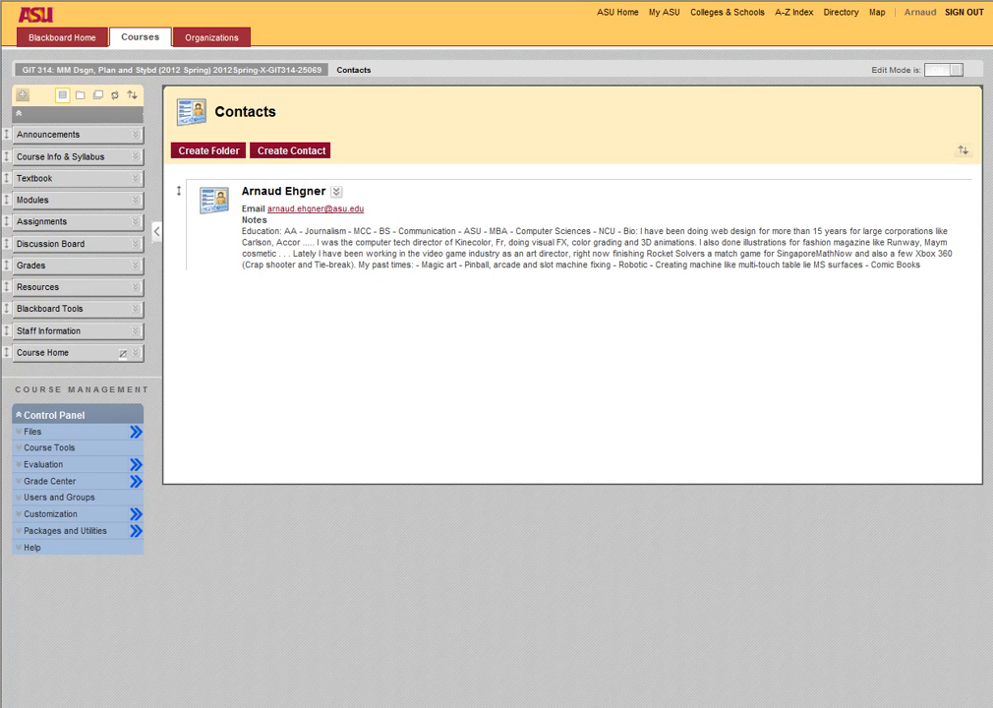
pyautogui.moveTo(335, 451)
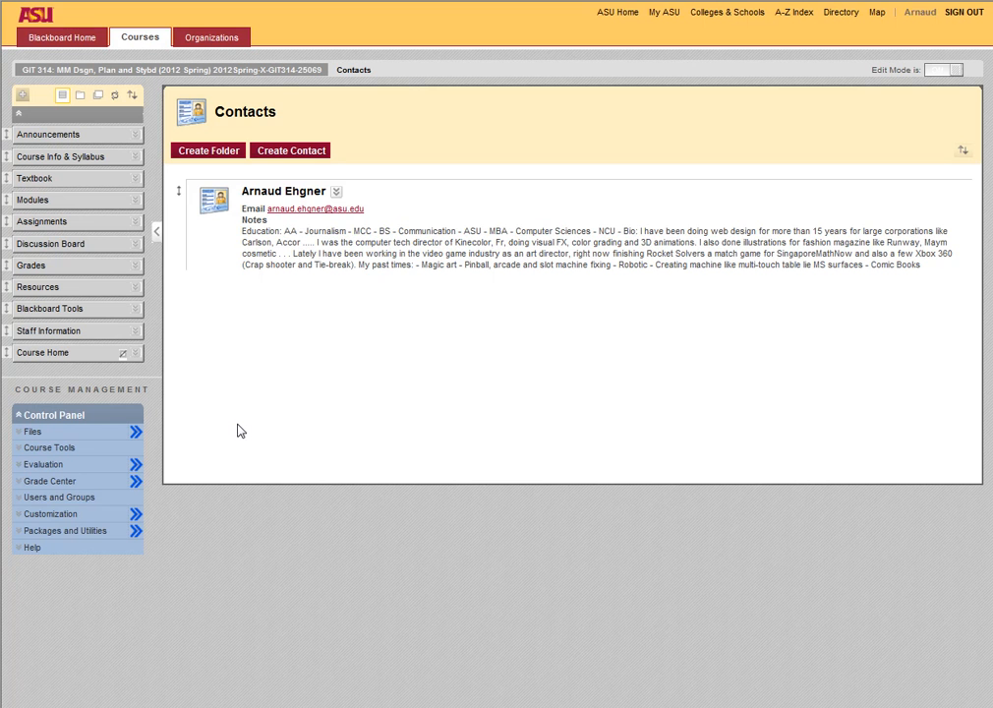
pyautogui.moveTo(221, 233)
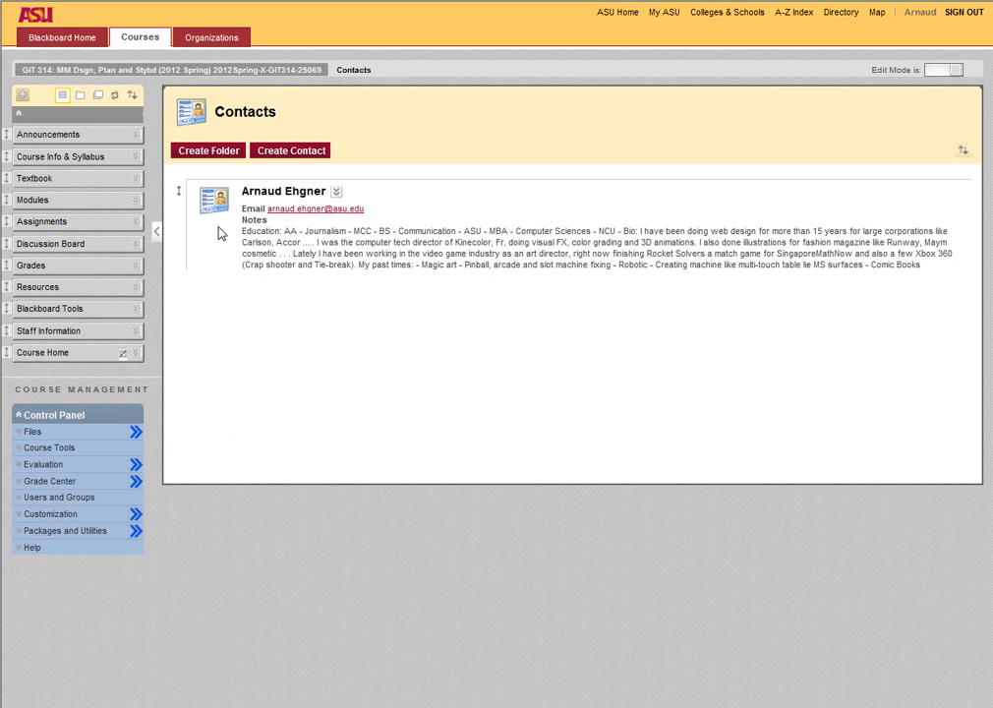
pyautogui.moveTo(181, 178)
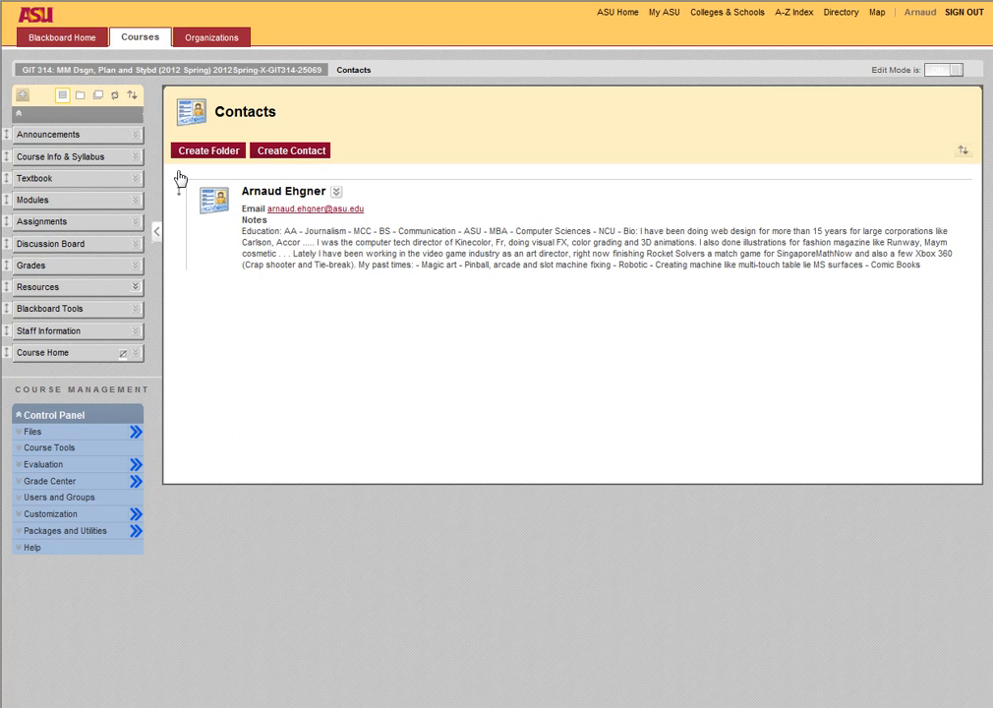
pyautogui.moveTo(99, 333)
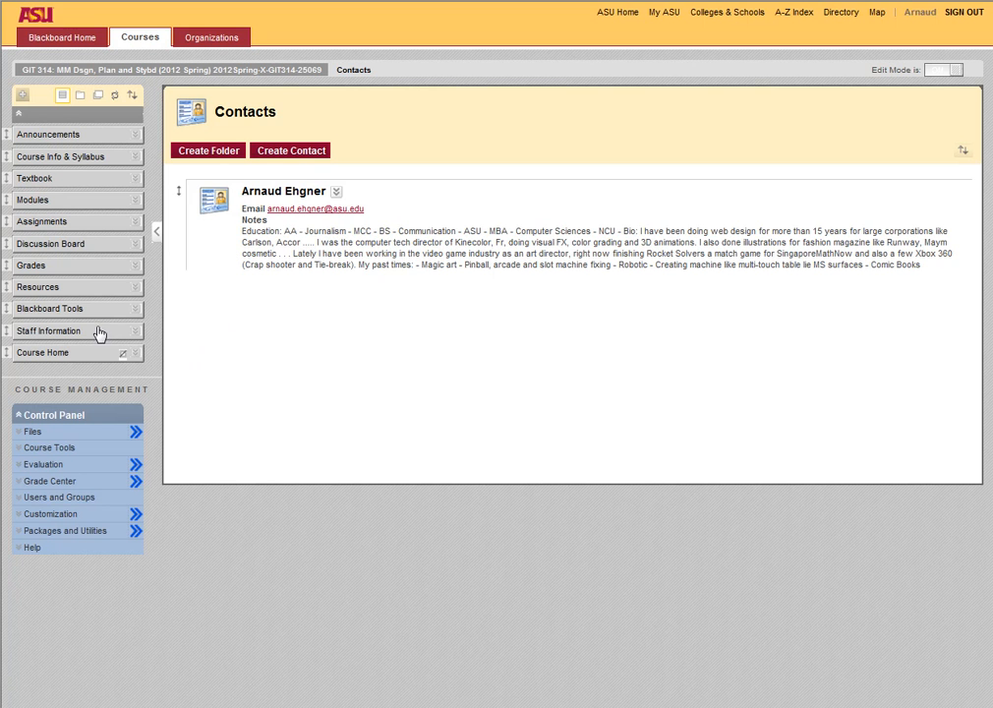
pyautogui.moveTo(527, 467)
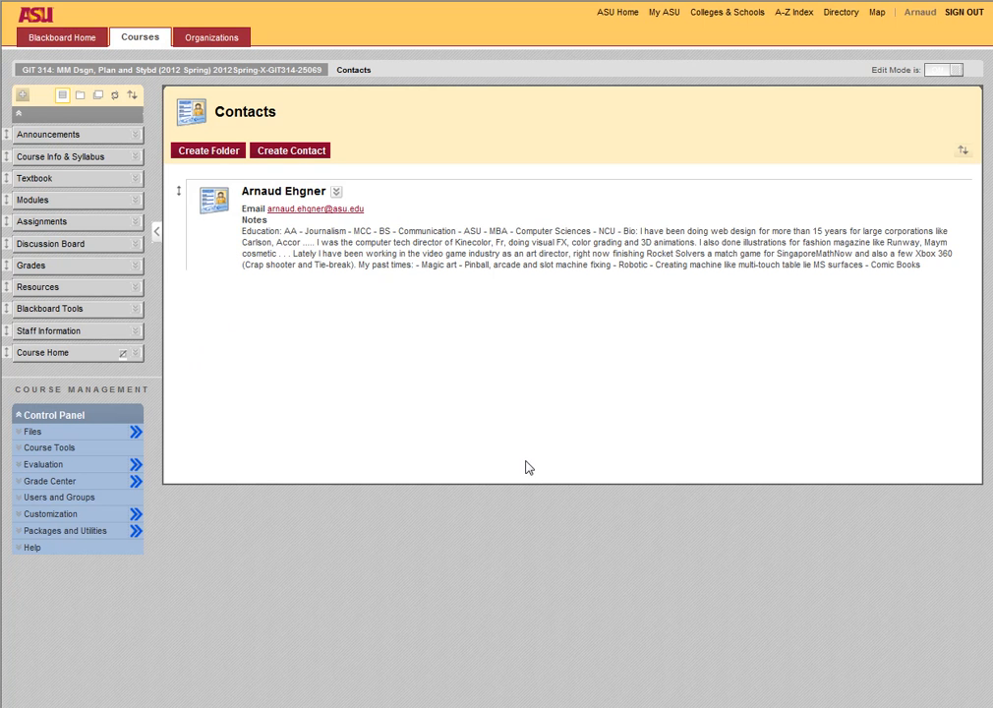
pyautogui.moveTo(283, 243)
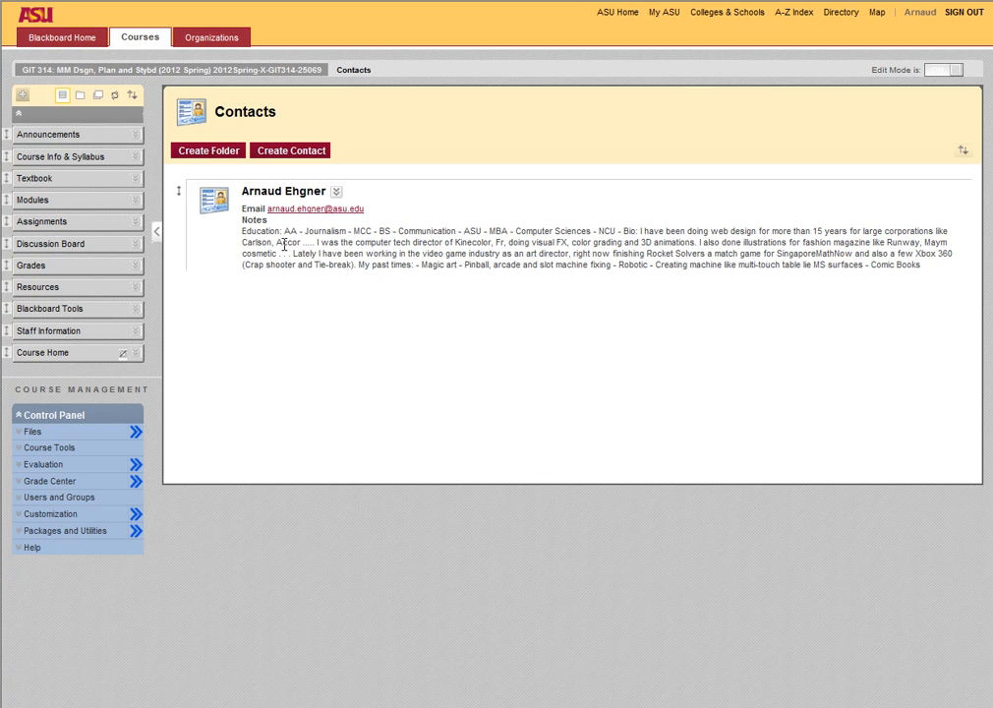
pyautogui.moveTo(373, 287)
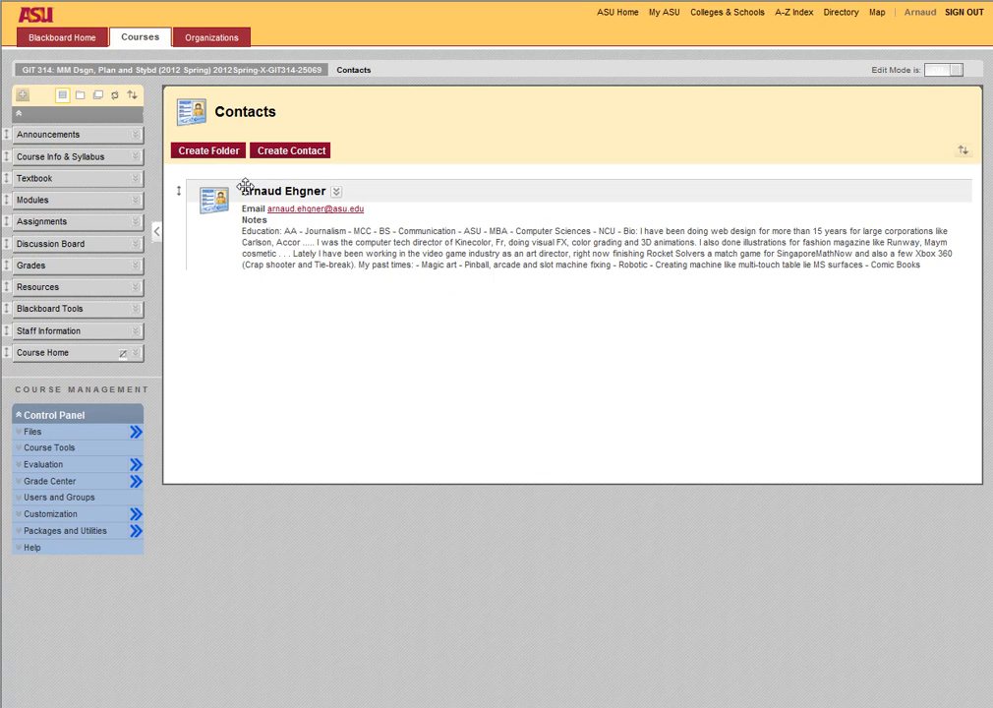
pyautogui.moveTo(376, 224)
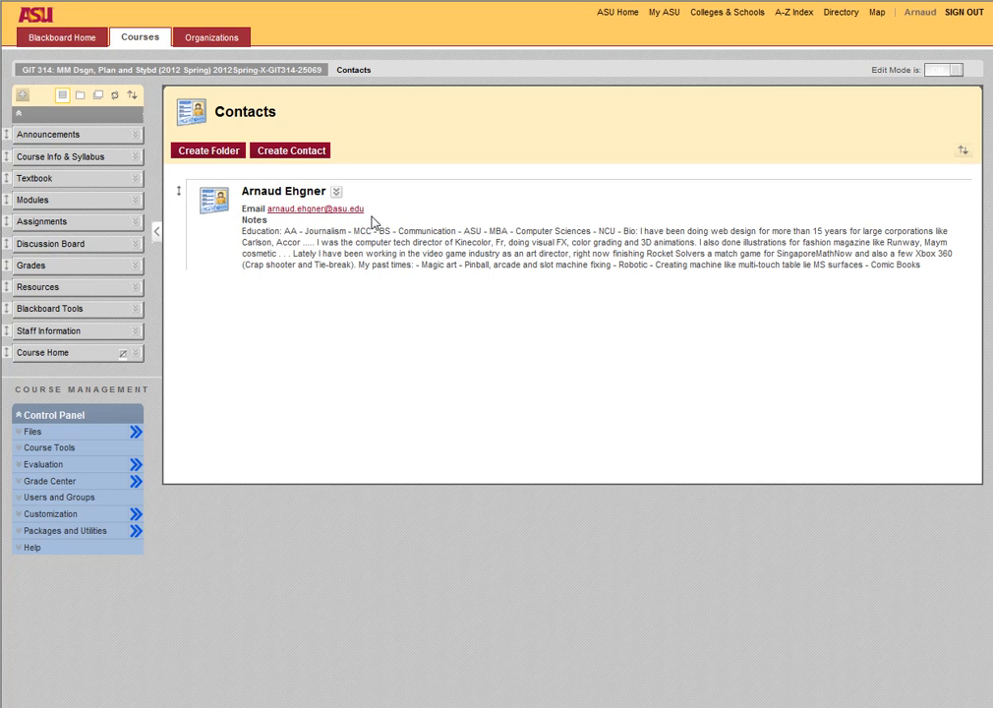
pyautogui.moveTo(221, 248)
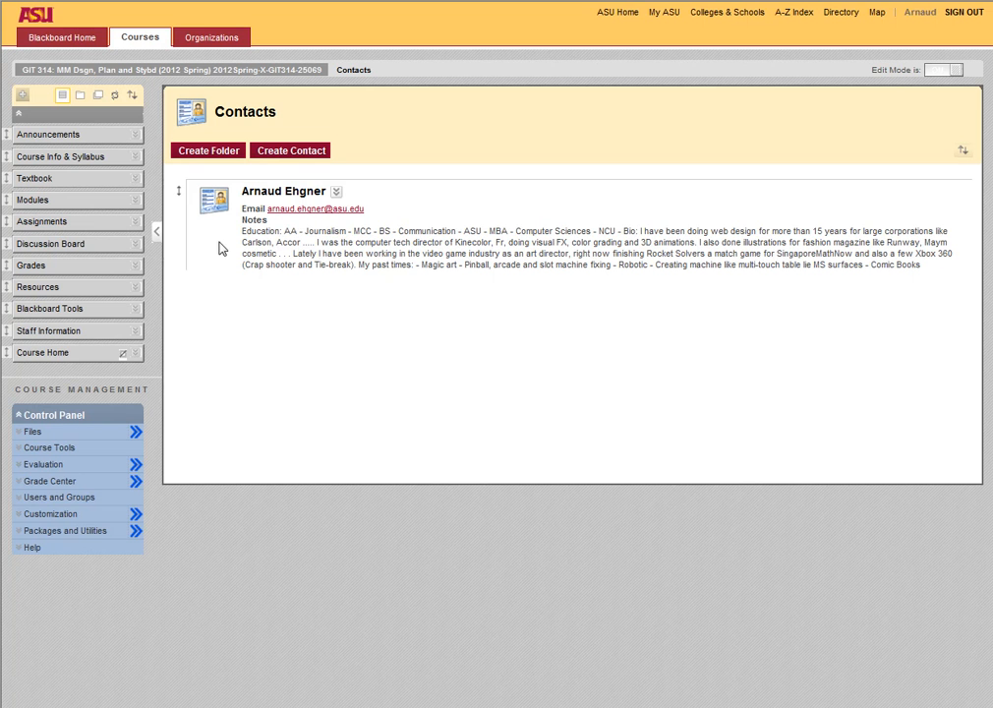
pyautogui.moveTo(44, 131)
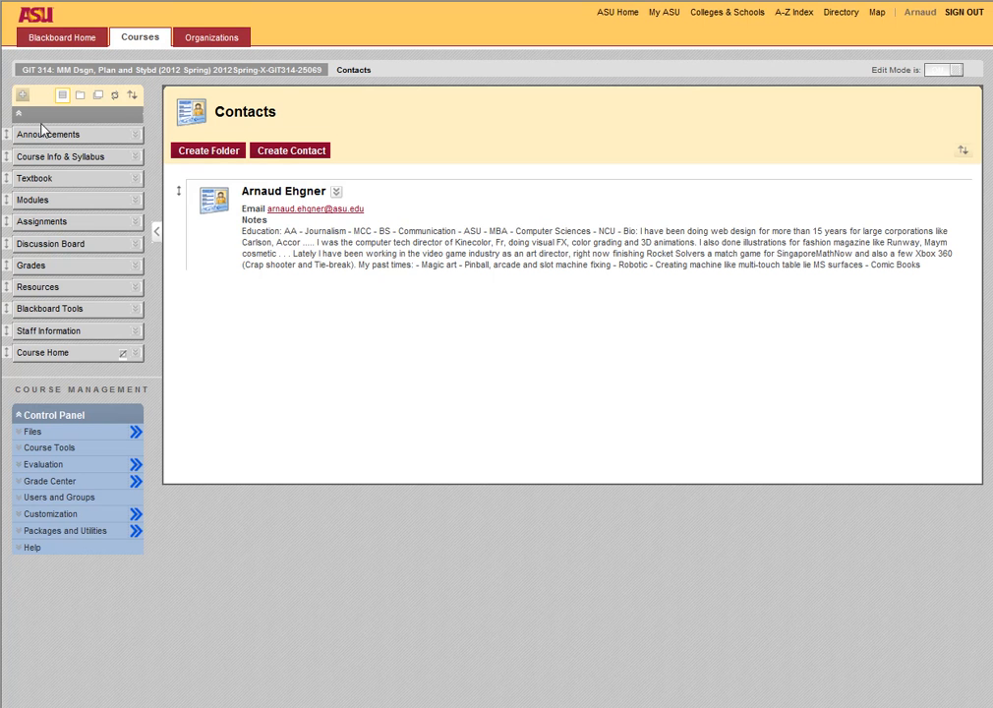
# Check the empty Announcements, then open the GIT314_Schedule attachment from Course Info & Syllabus
pyautogui.click(48, 134)
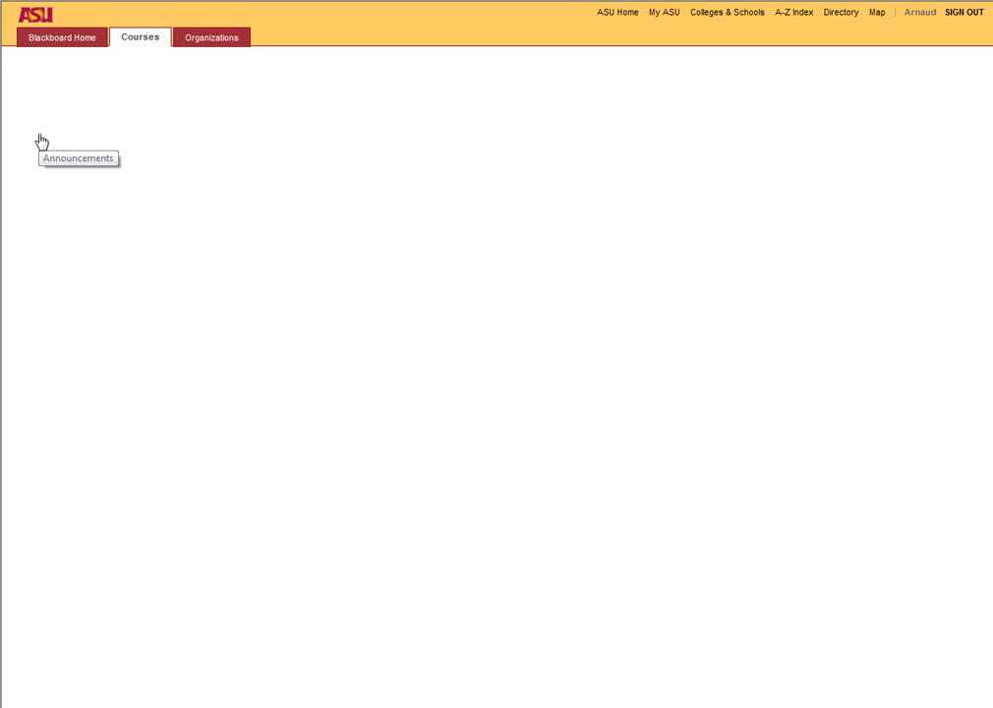
pyautogui.click(78, 158)
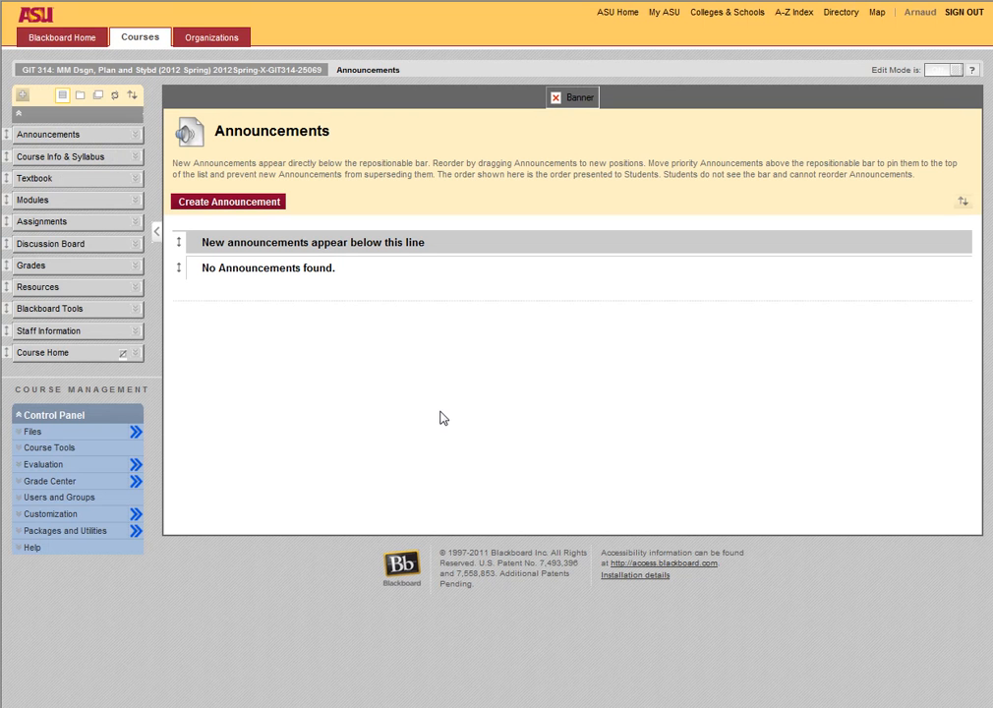
pyautogui.moveTo(334, 371)
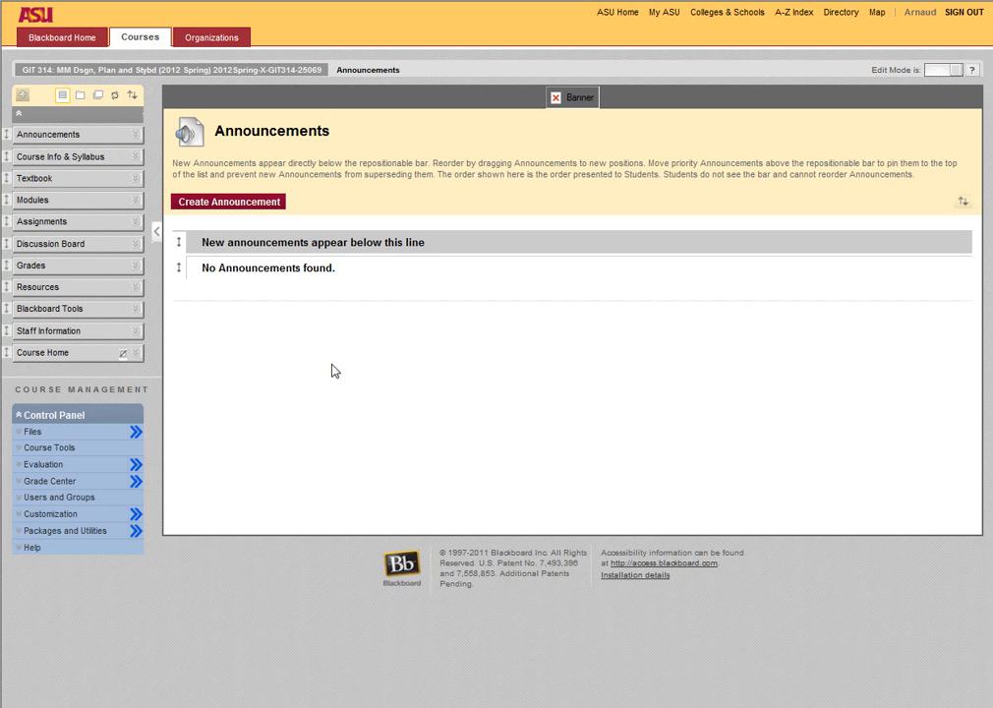
pyautogui.moveTo(331, 378)
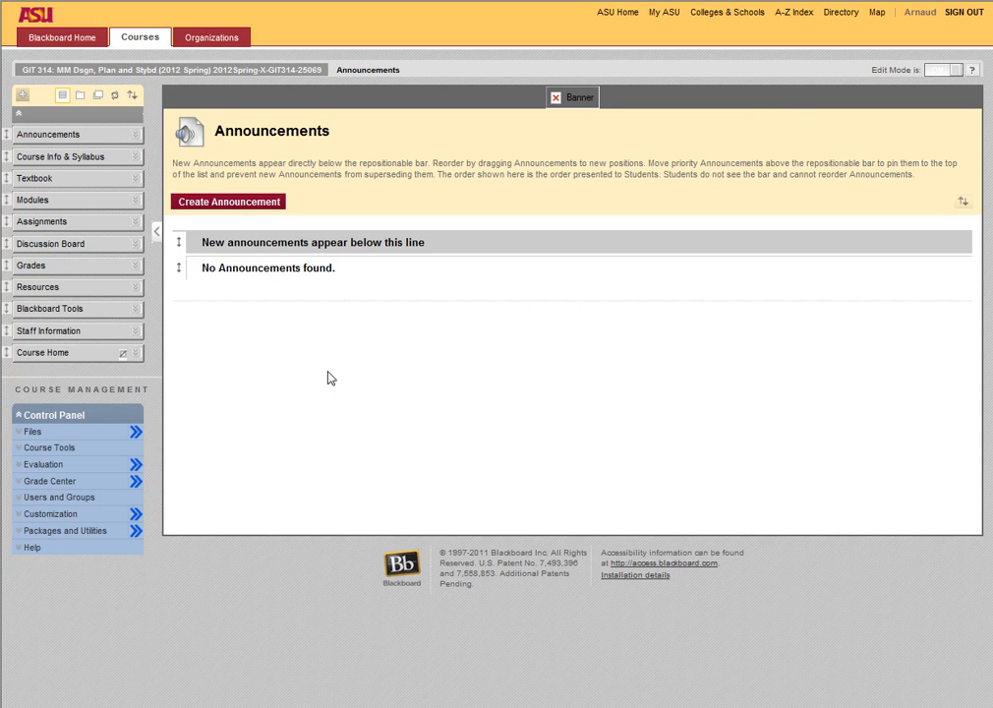
pyautogui.moveTo(278, 350)
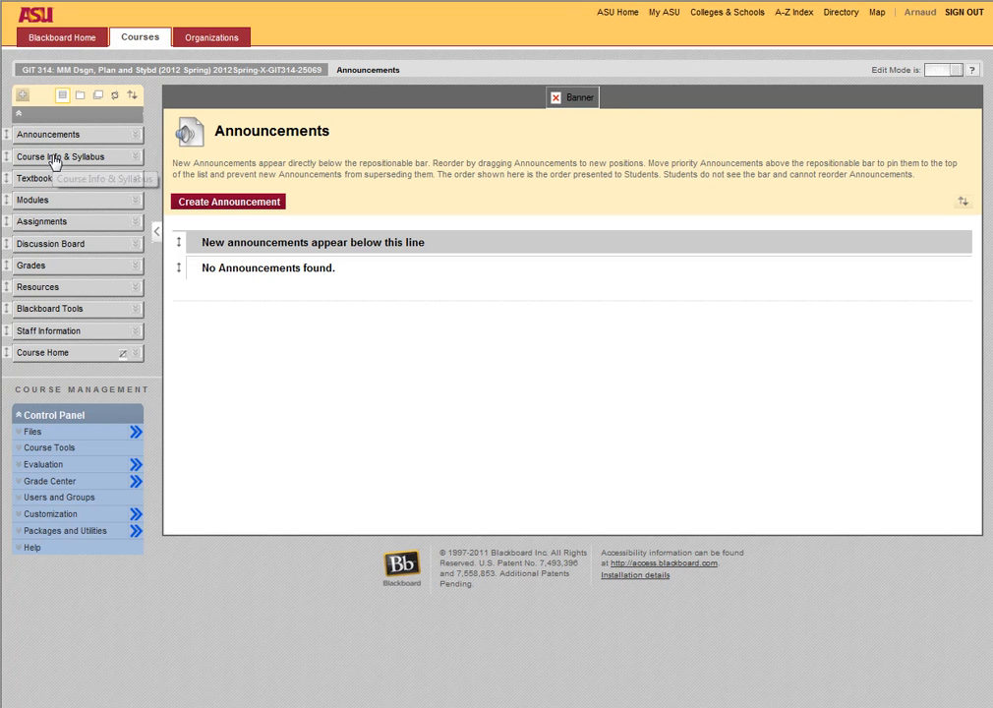
pyautogui.click(60, 157)
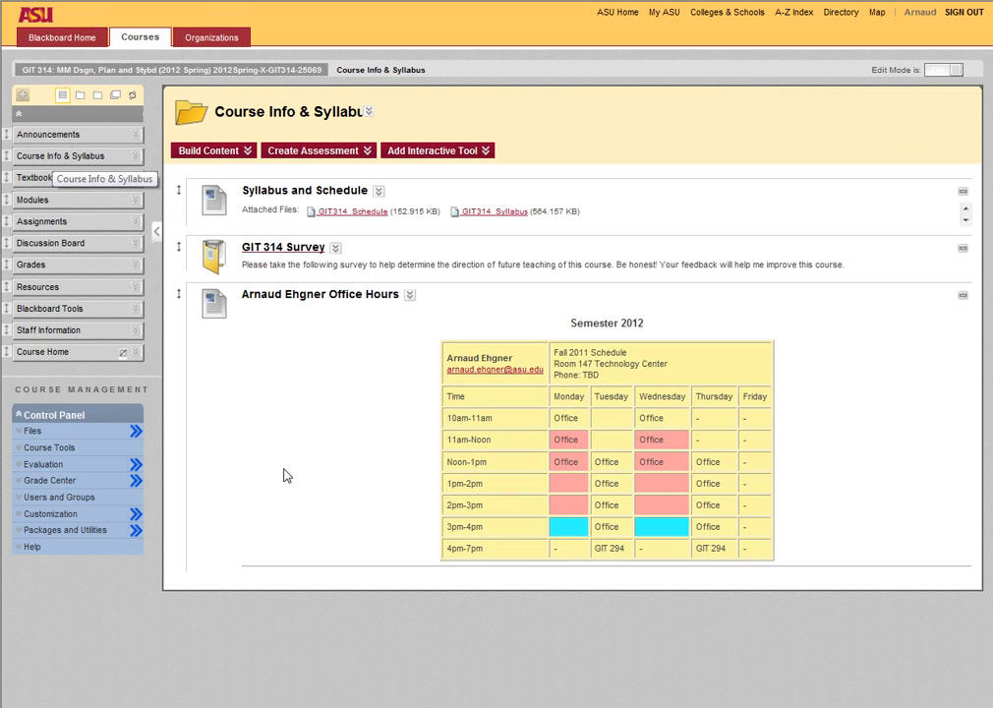
pyautogui.moveTo(482, 270)
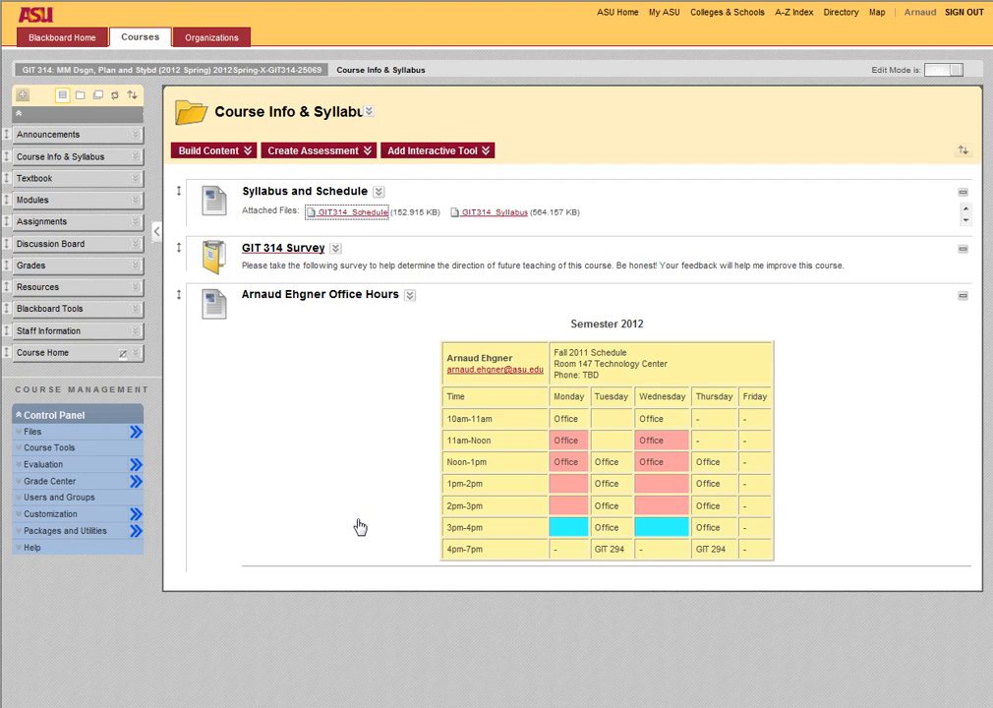
pyautogui.click(346, 211)
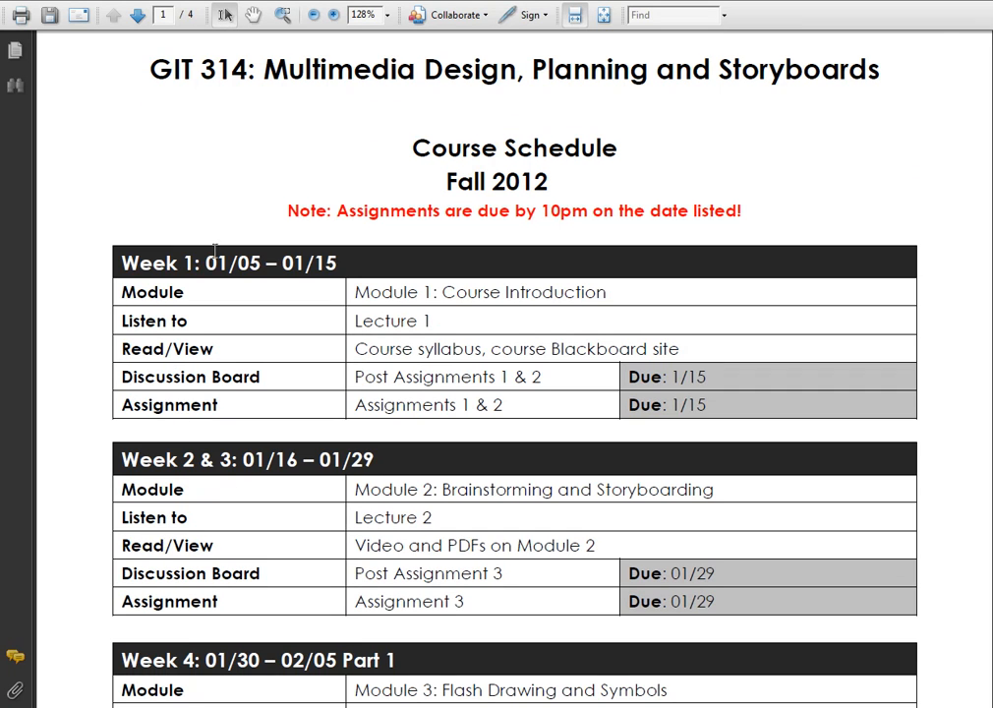
# Review the Week 1–4 schedule entries and highlight the Week 1 Discussion Board due date
pyautogui.scroll(-3)
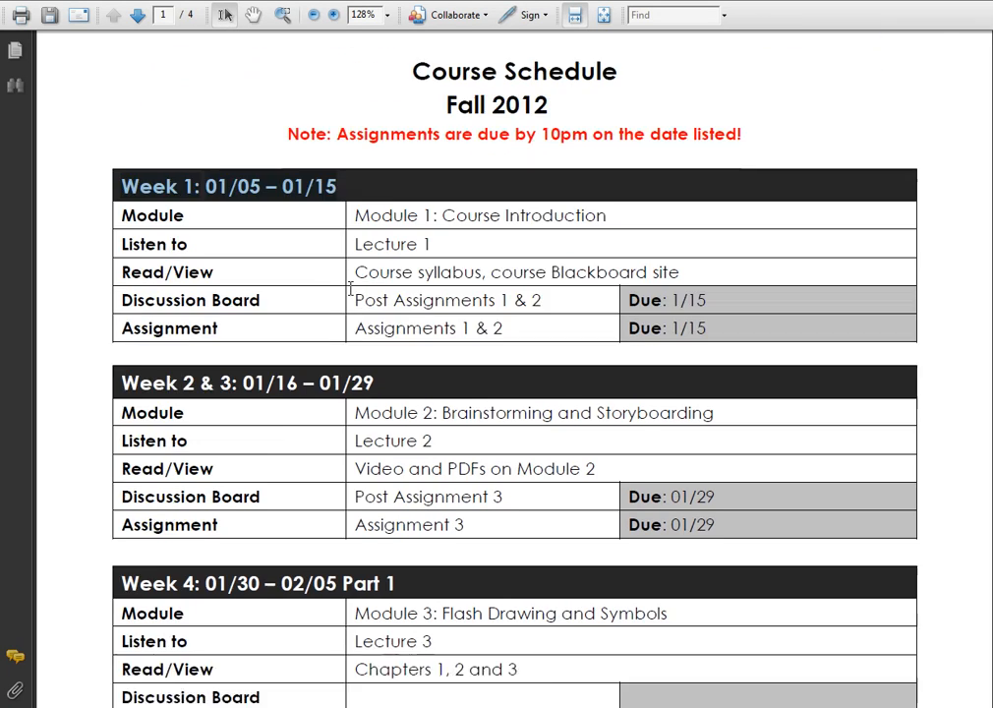
pyautogui.scroll(-3)
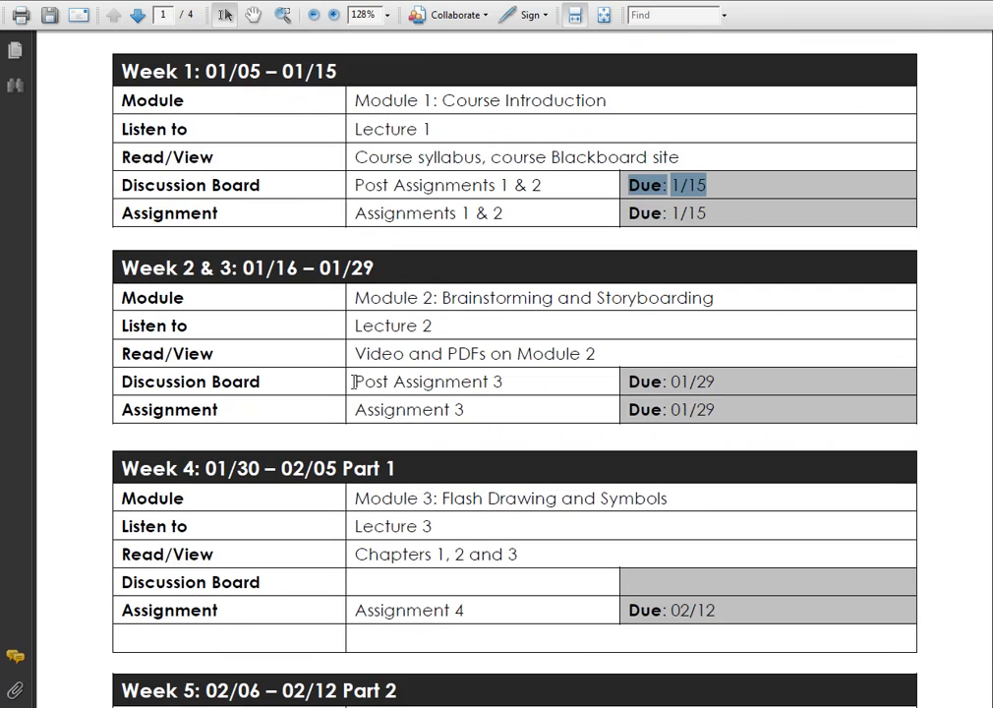
pyautogui.doubleClick(426, 381)
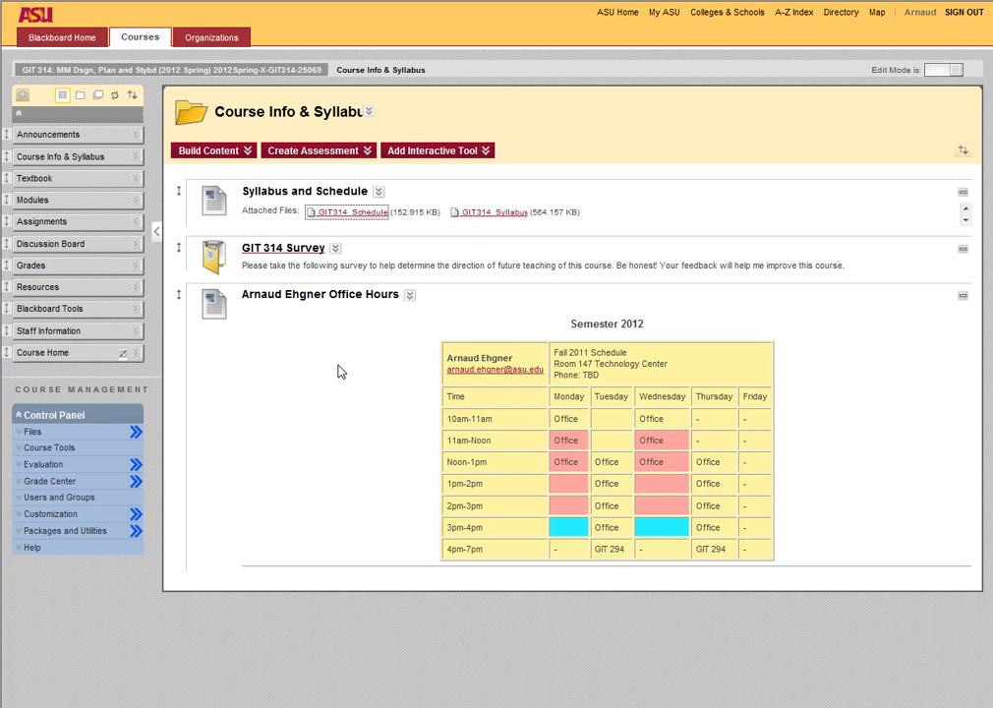
pyautogui.moveTo(28, 257)
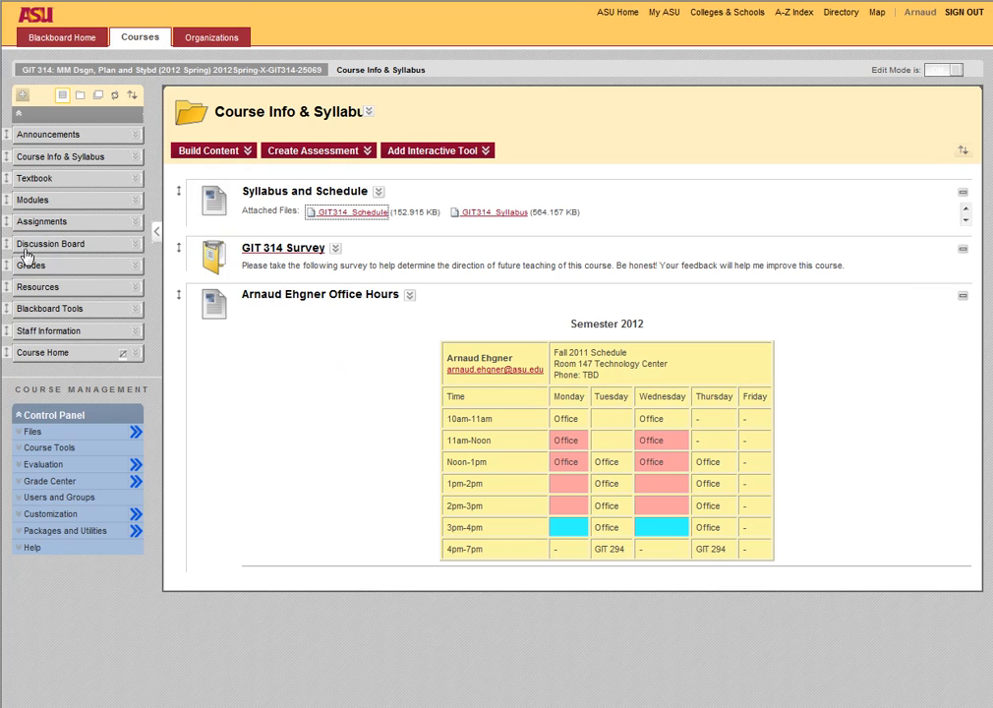
pyautogui.moveTo(29, 258)
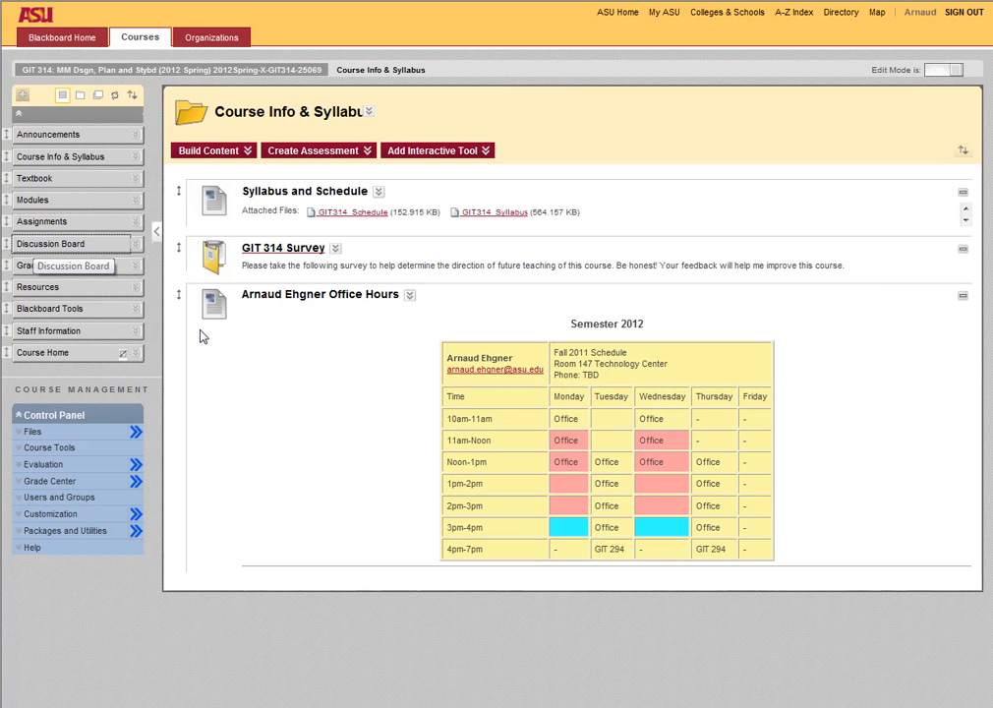
# Check the empty Discussion Board, then open the GIT314_Syllabus attachment from Course Info & Syllabus
pyautogui.click(50, 243)
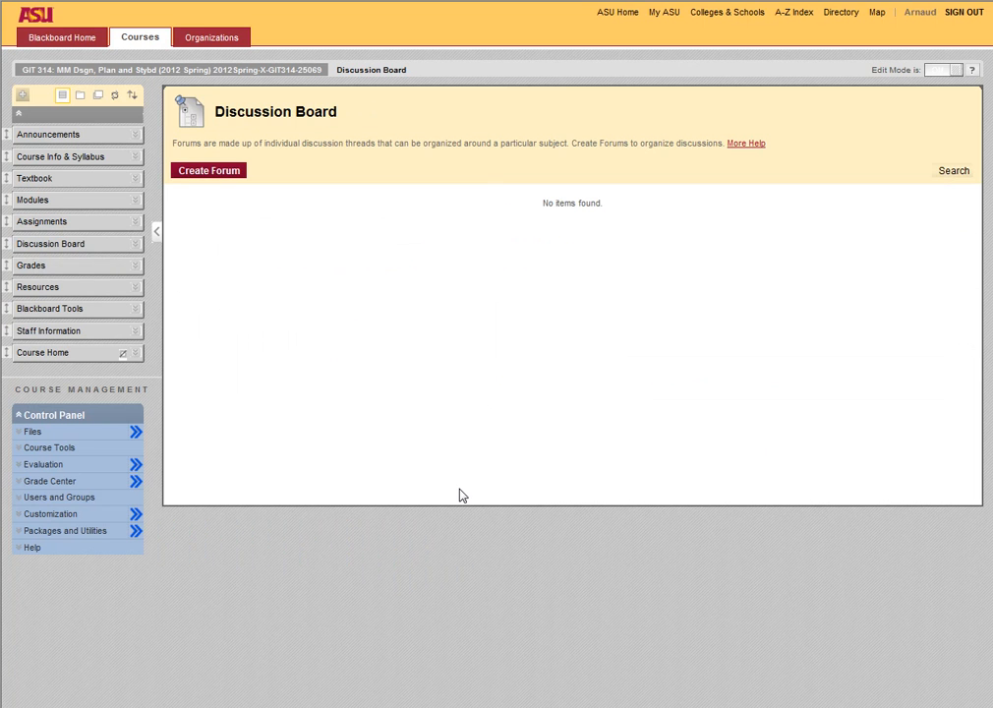
pyautogui.moveTo(64, 160)
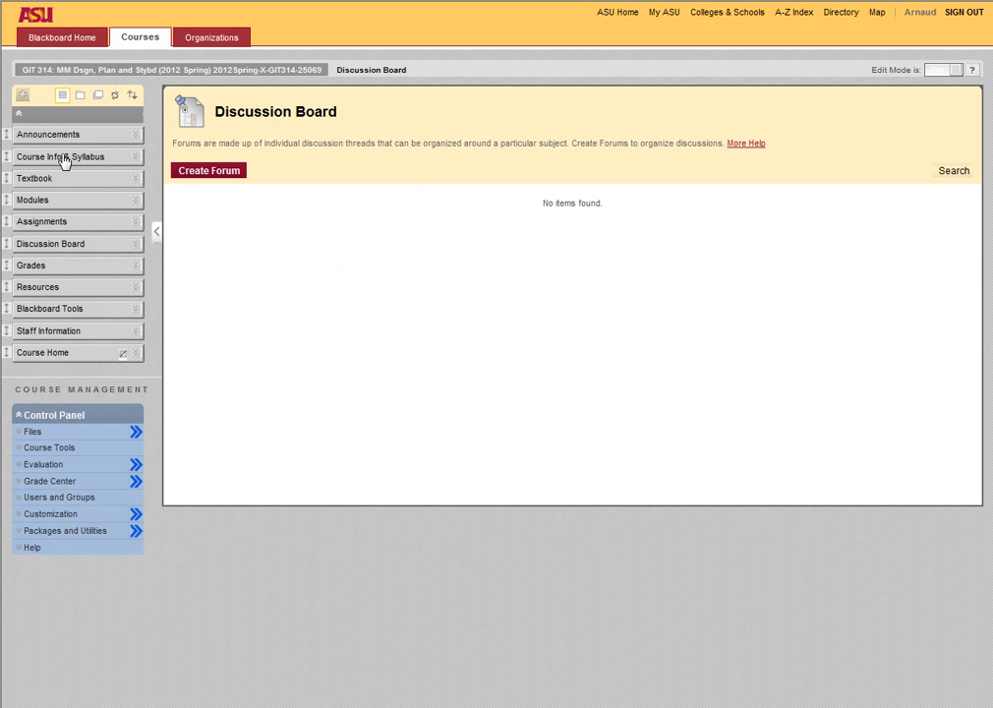
pyautogui.click(60, 157)
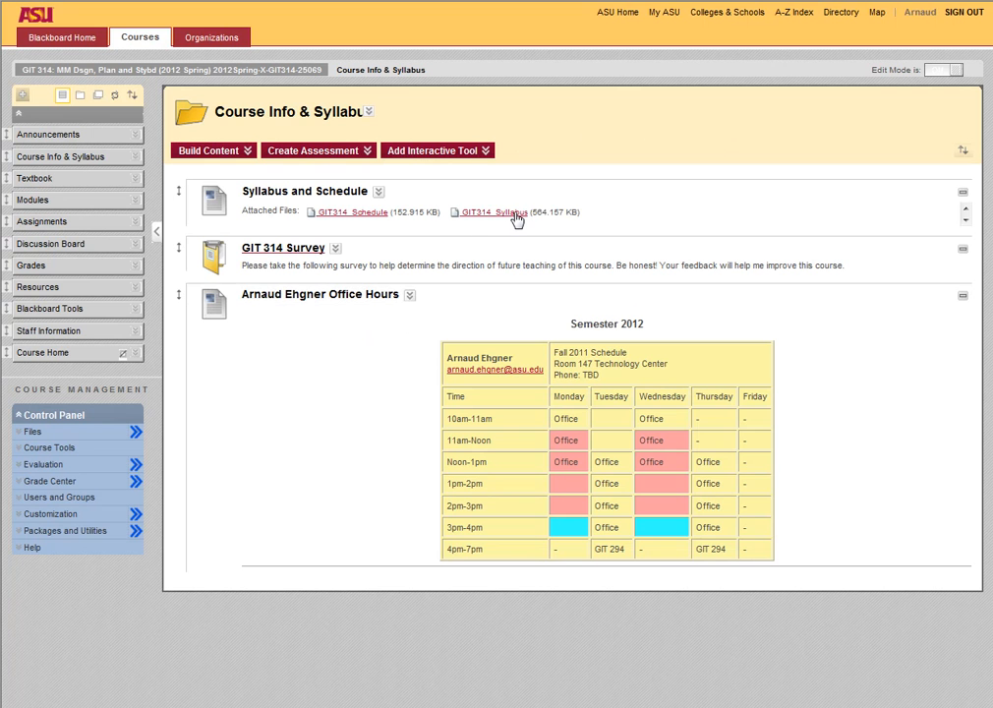
pyautogui.click(494, 211)
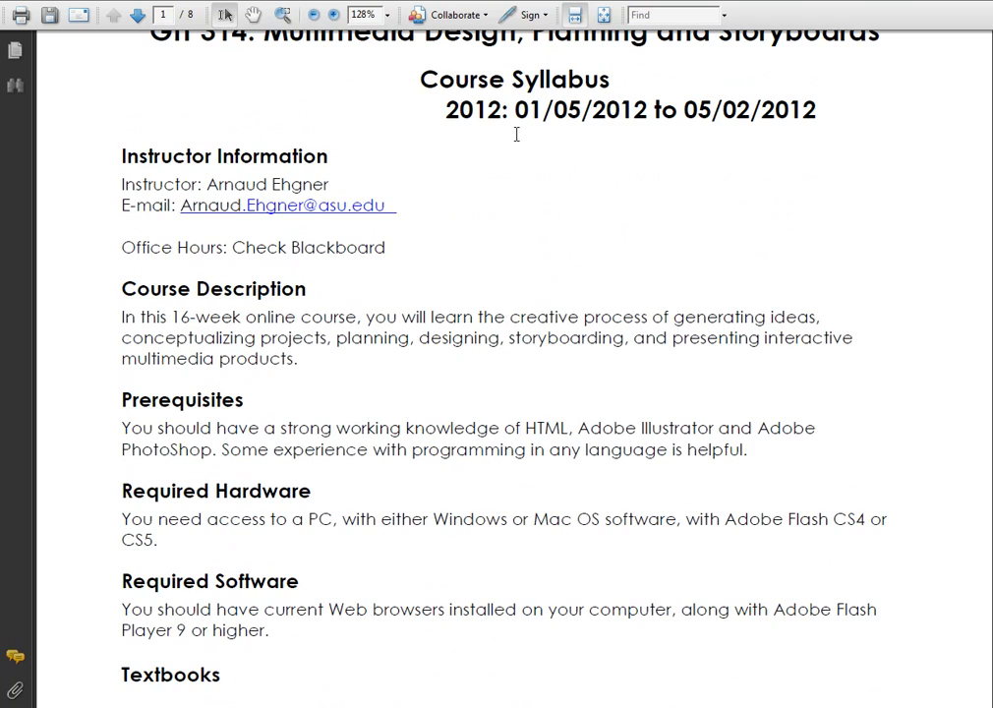
# Read the syllabus description, textbooks, grading and deadlines down to page 4's program outcomes
pyautogui.scroll(-3)
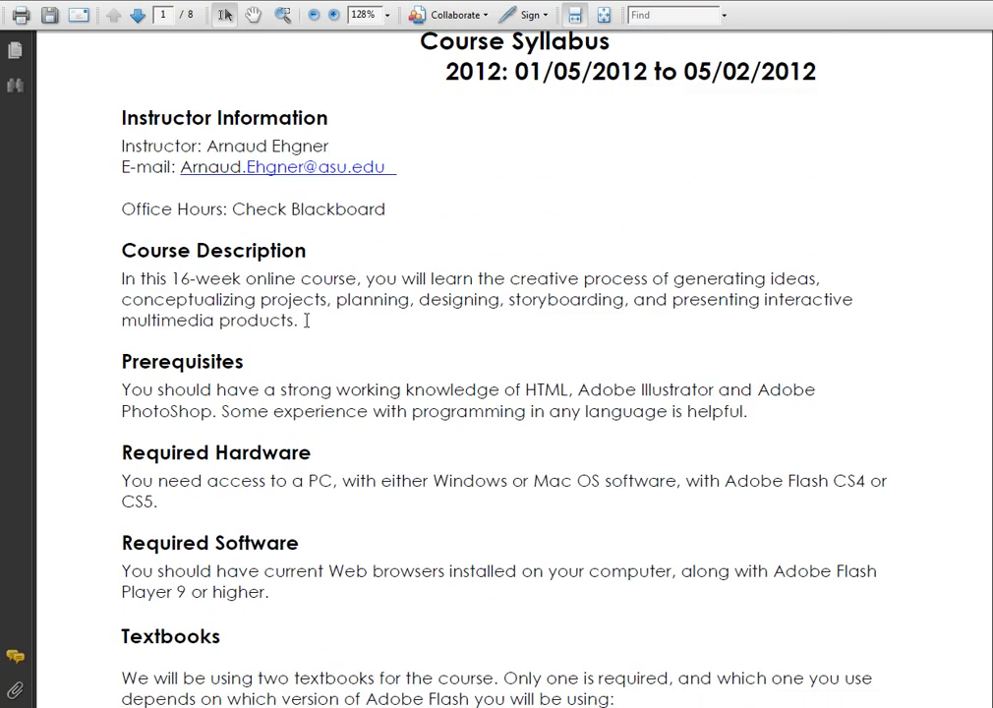
pyautogui.scroll(-3)
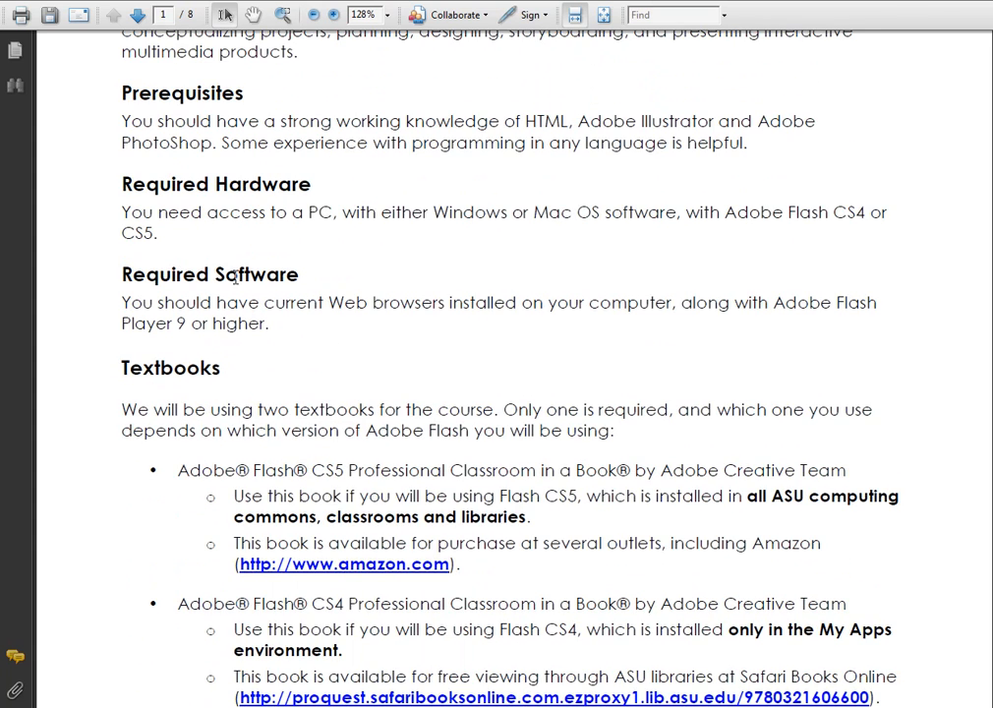
pyautogui.scroll(-3)
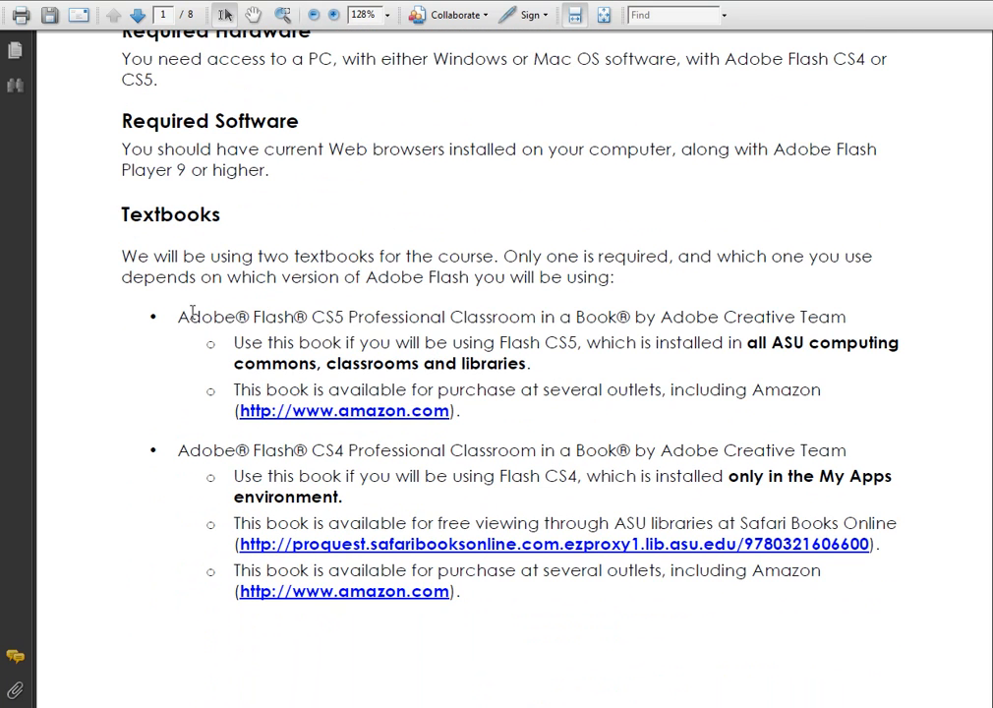
pyautogui.moveTo(177, 316); pyautogui.dragTo(536, 317)
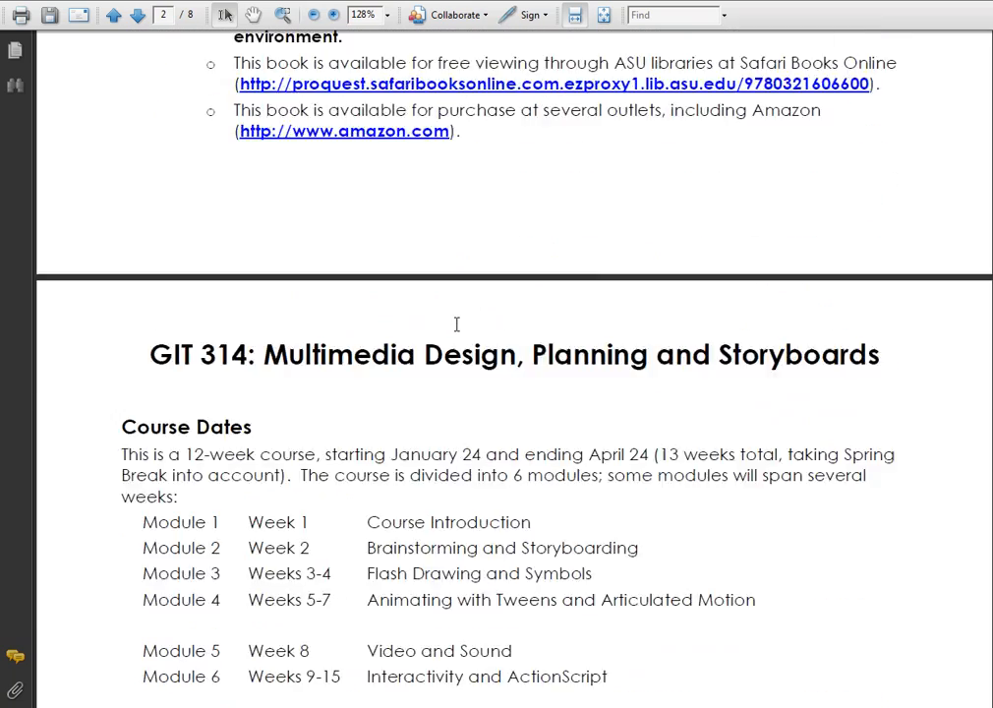
pyautogui.scroll(-3)
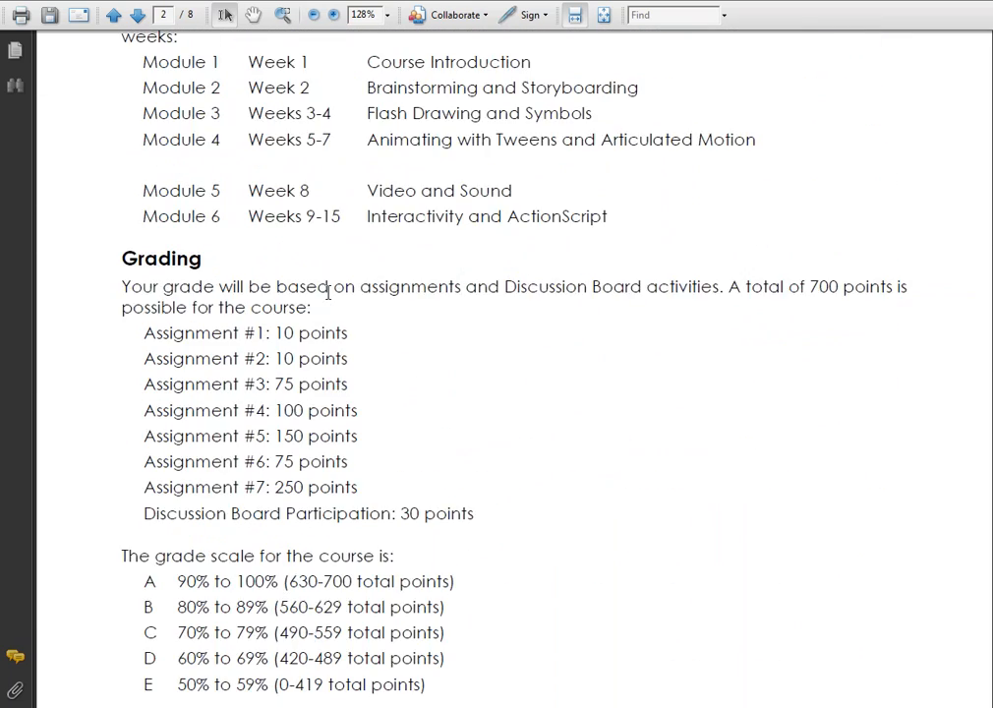
pyautogui.scroll(-3)
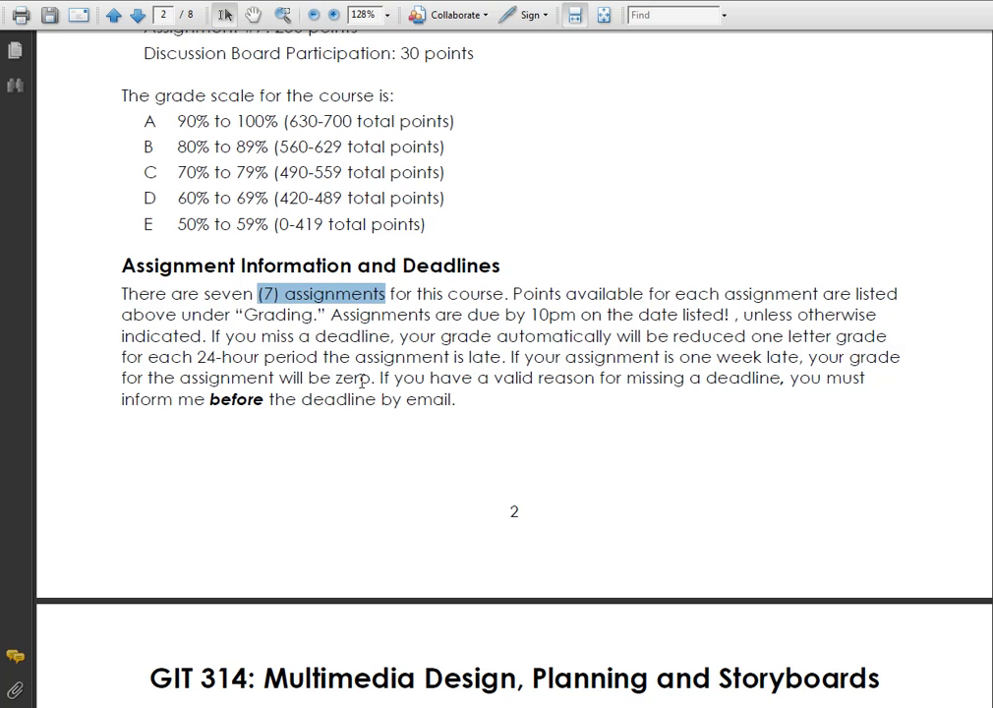
pyautogui.scroll(-3)
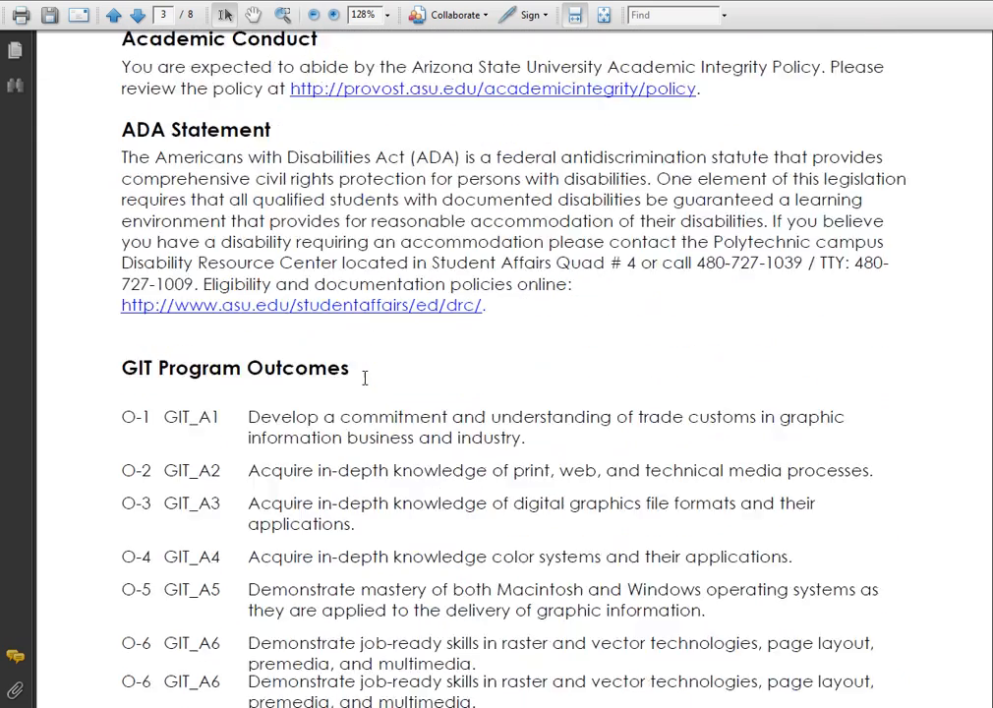
pyautogui.click(112, 14)
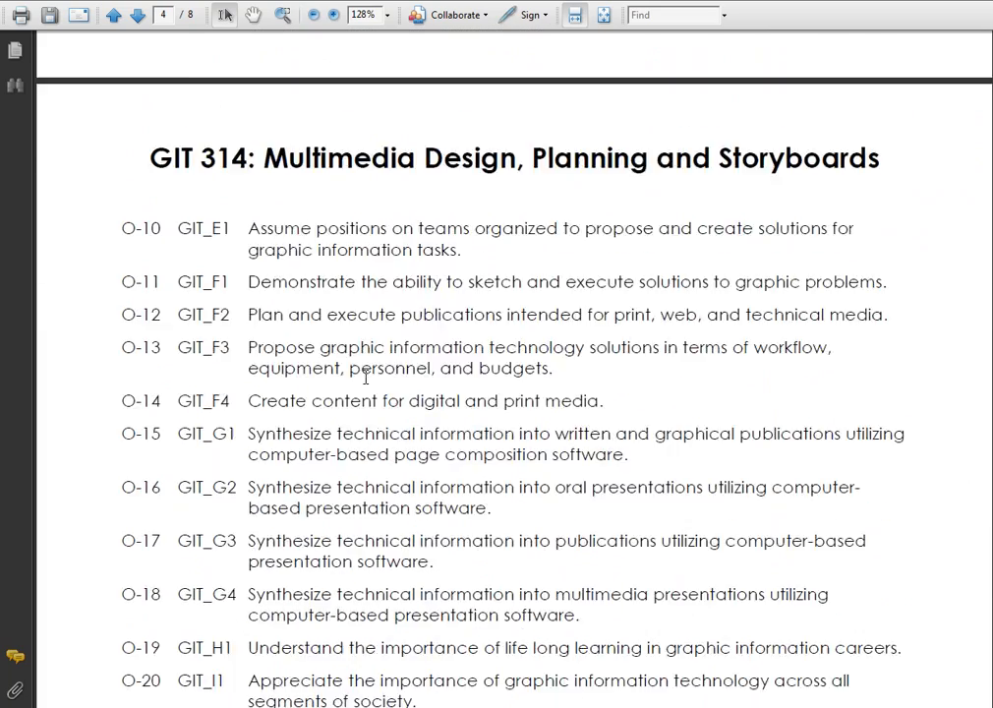
# Page through the syllabus Course Schedule on pages 5–6 covering weeks 1 to 9
pyautogui.click(112, 14)
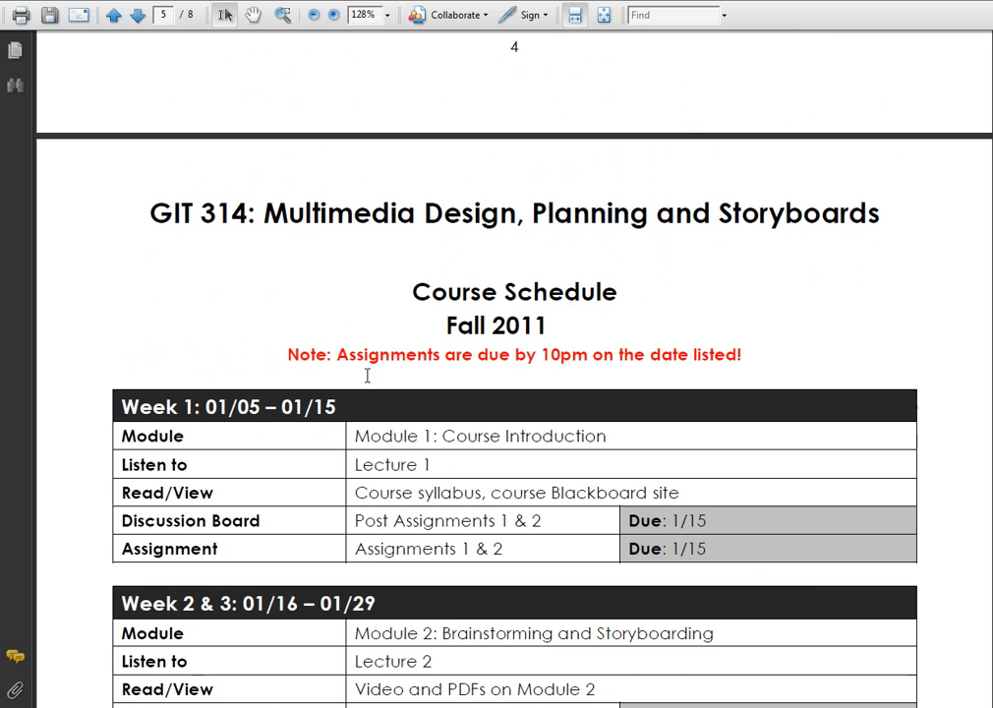
pyautogui.moveTo(274, 358)
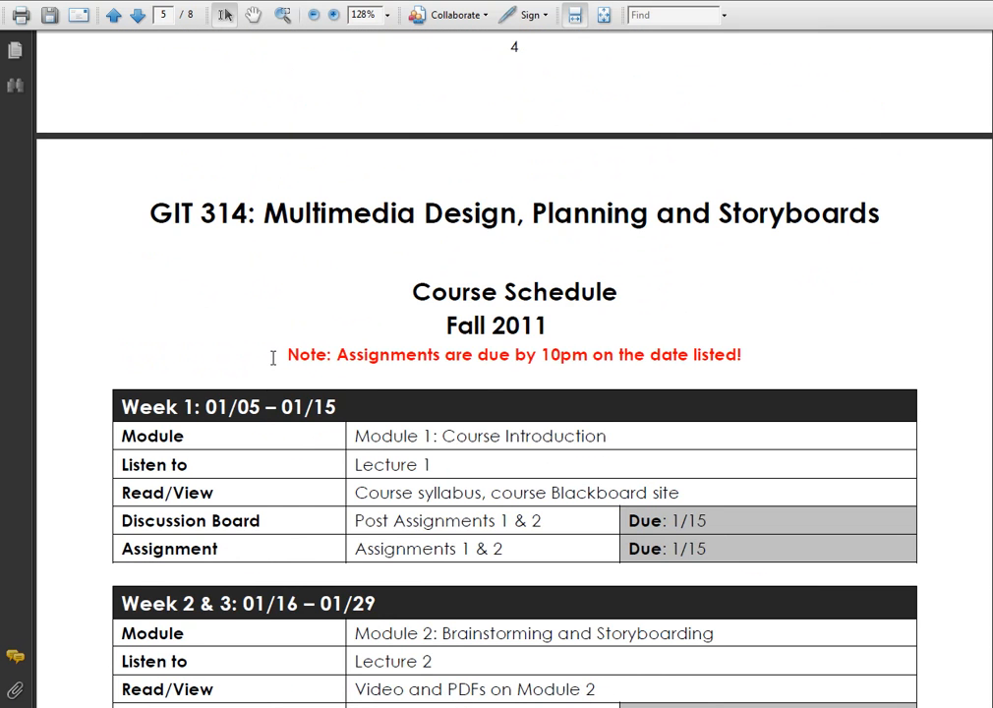
pyautogui.scroll(-3)
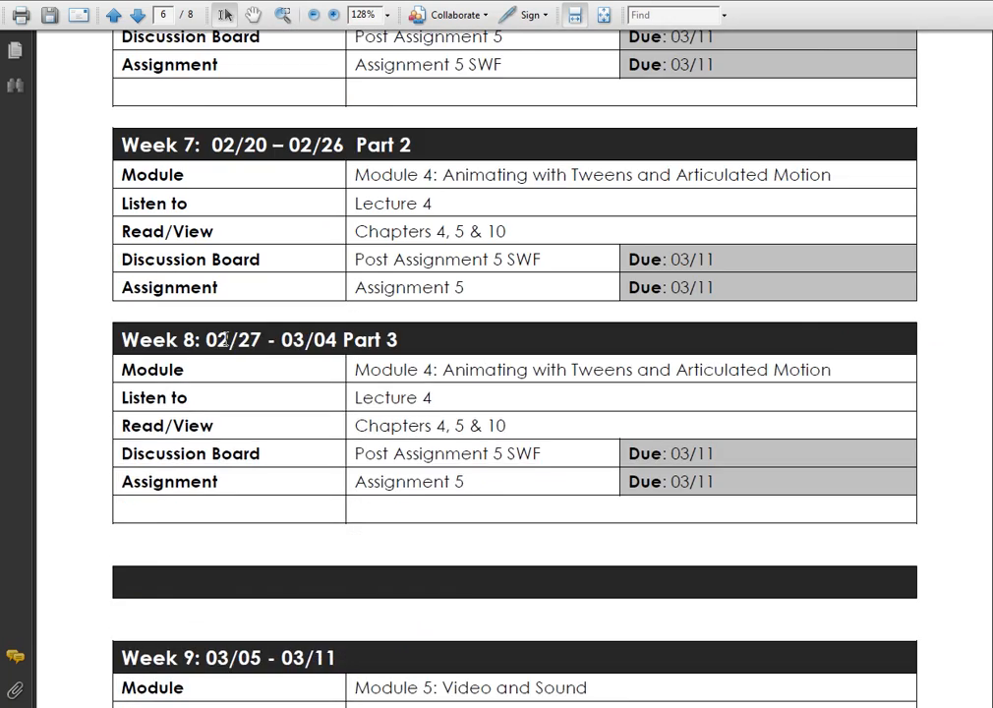
pyautogui.scroll(-3)
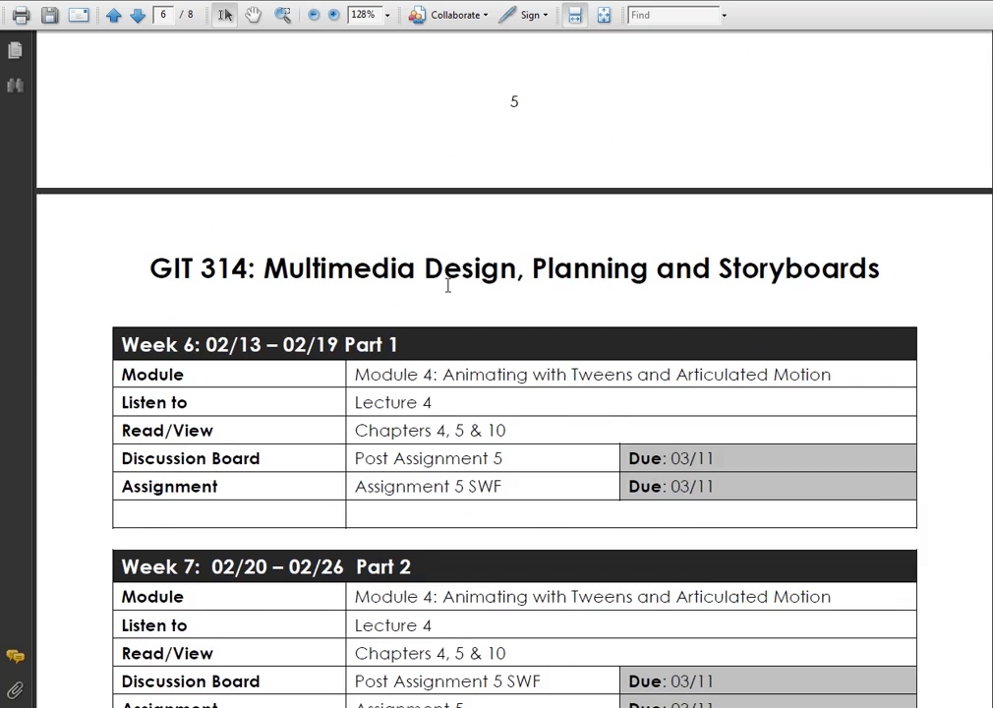
pyautogui.click(112, 15)
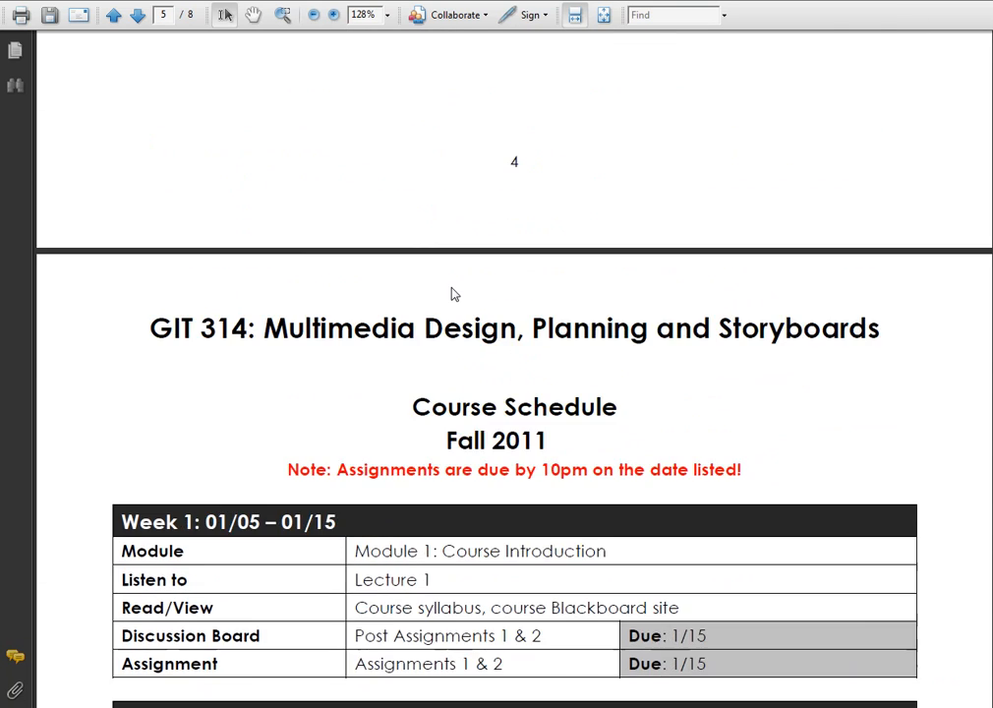
pyautogui.scroll(-3)
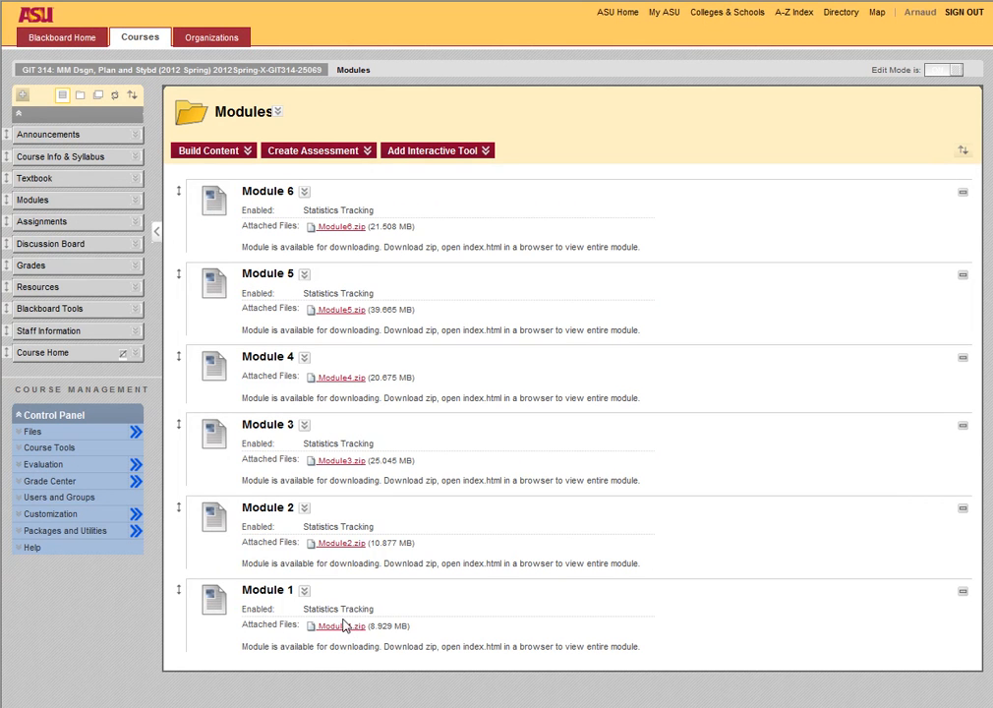
pyautogui.moveTo(344, 626)
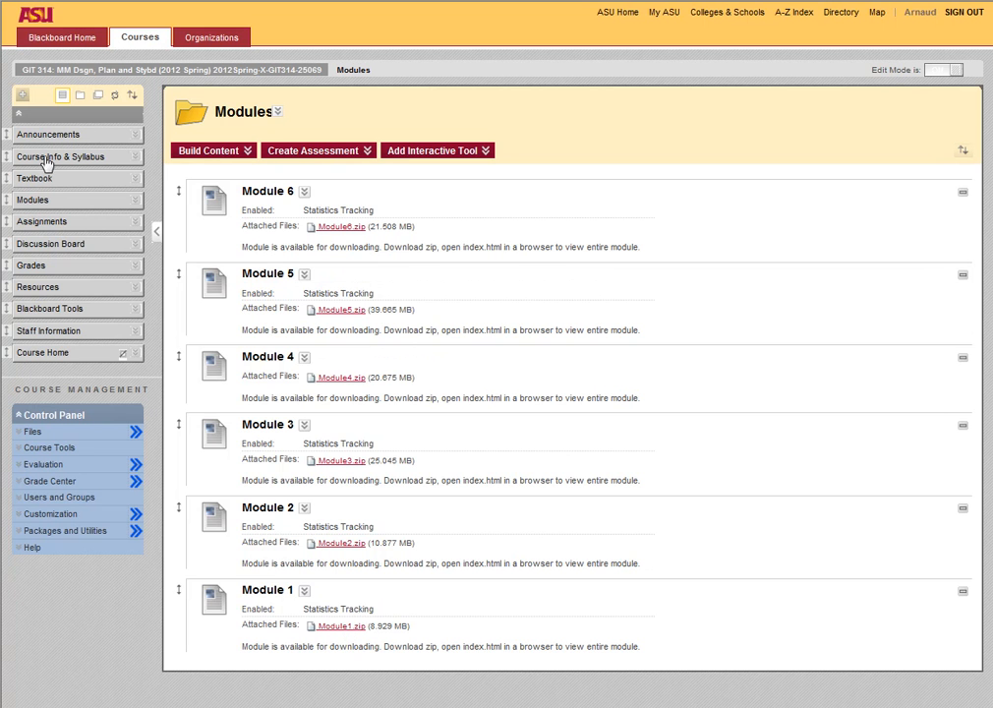
pyautogui.moveTo(143, 236)
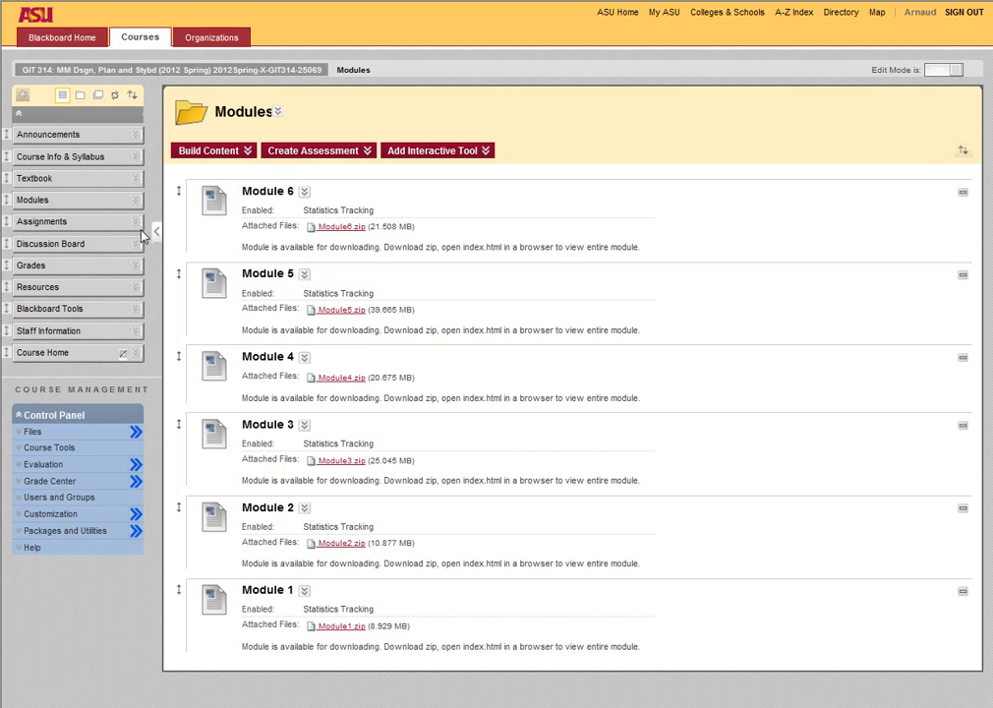
# Open the Textbook page describing the two Adobe Flash Classroom in a Book options
pyautogui.click(34, 177)
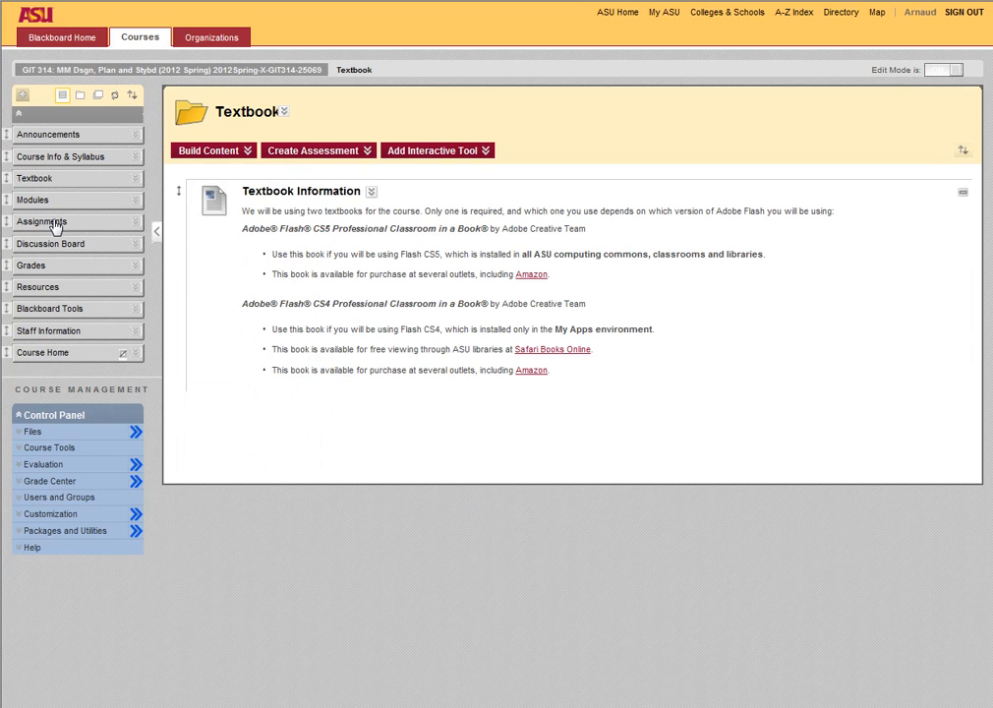
# View Assignments 4–7, then open the Resources page of recommended Flash sites
pyautogui.click(41, 222)
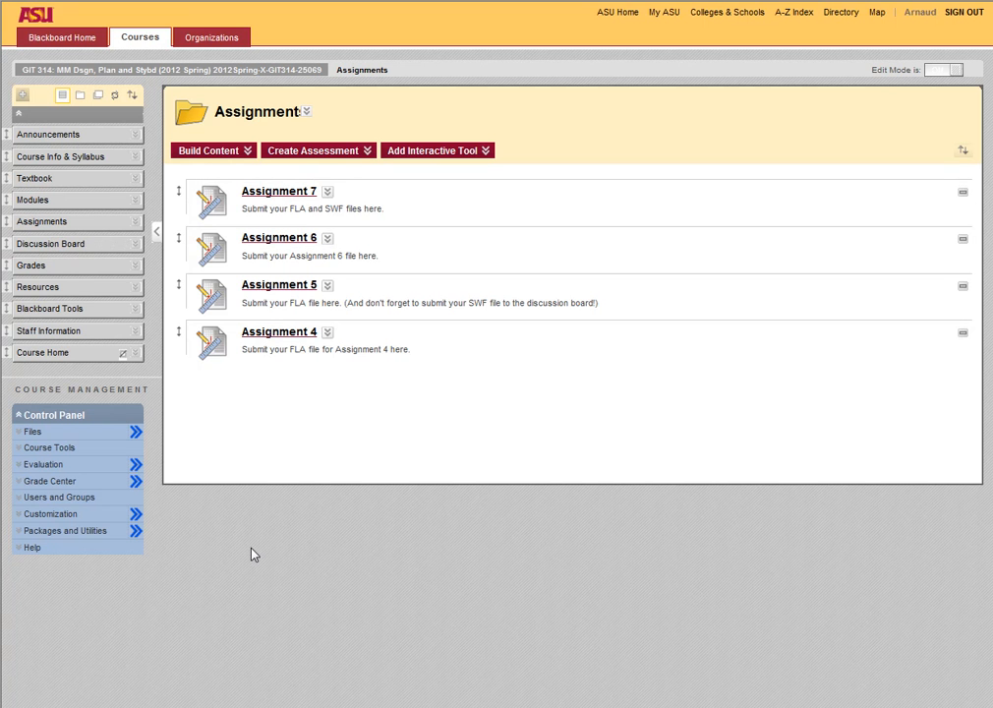
pyautogui.moveTo(40, 292)
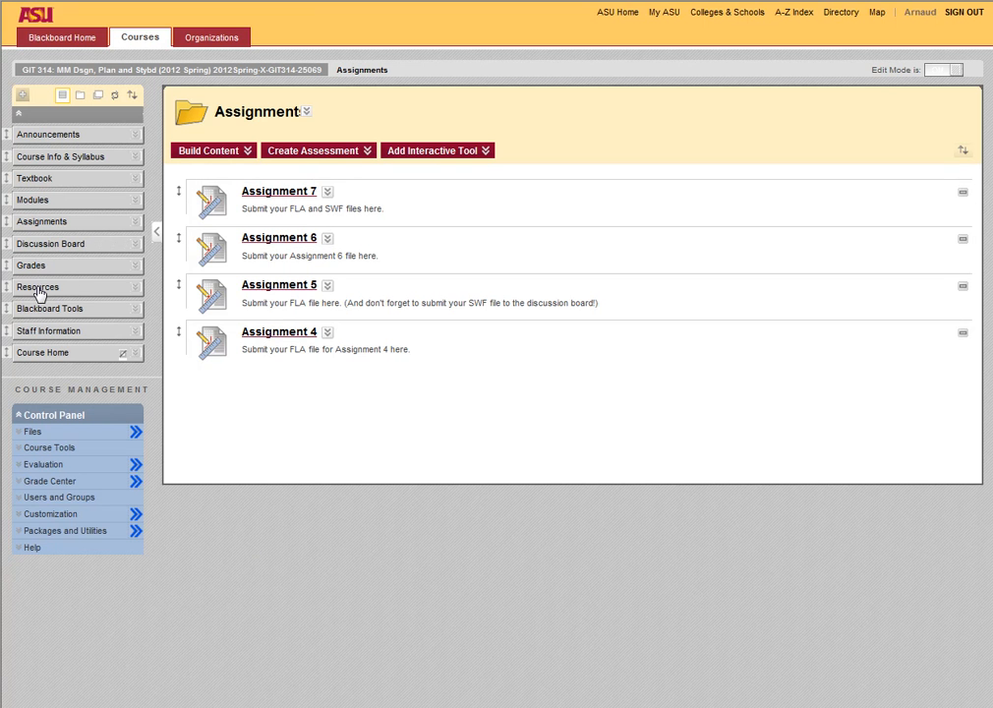
pyautogui.click(38, 286)
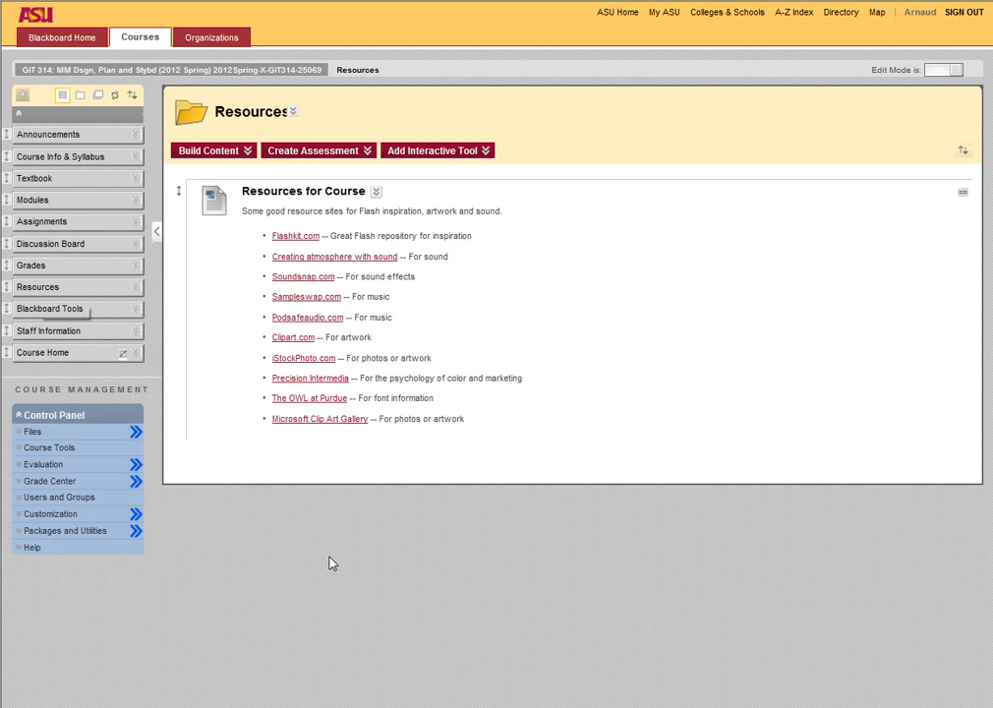
pyautogui.moveTo(491, 532)
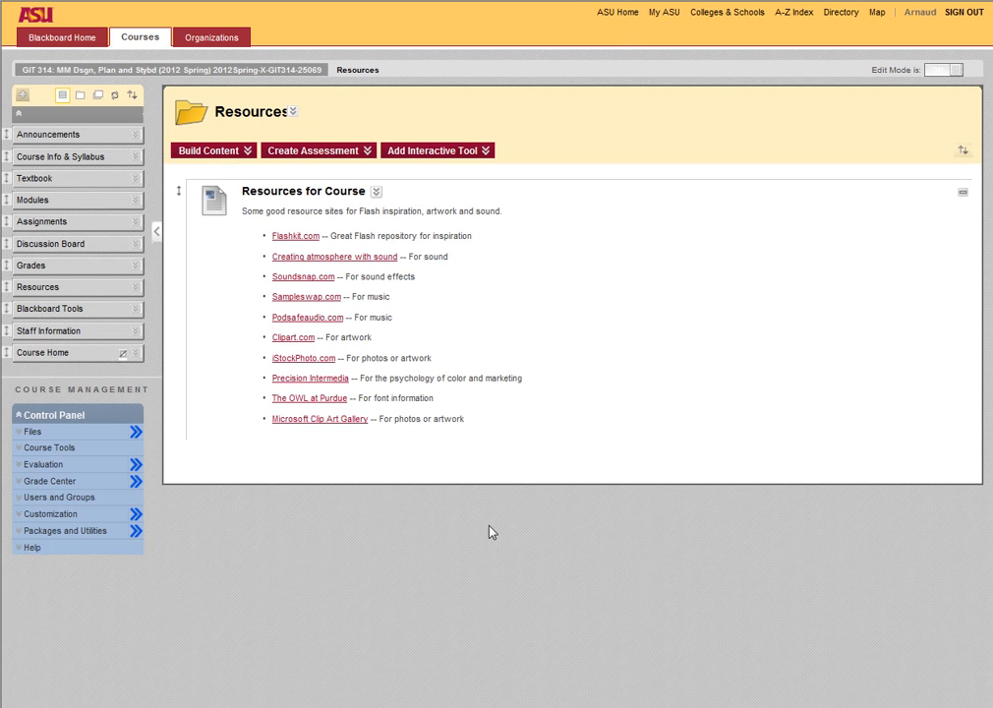
pyautogui.moveTo(393, 269)
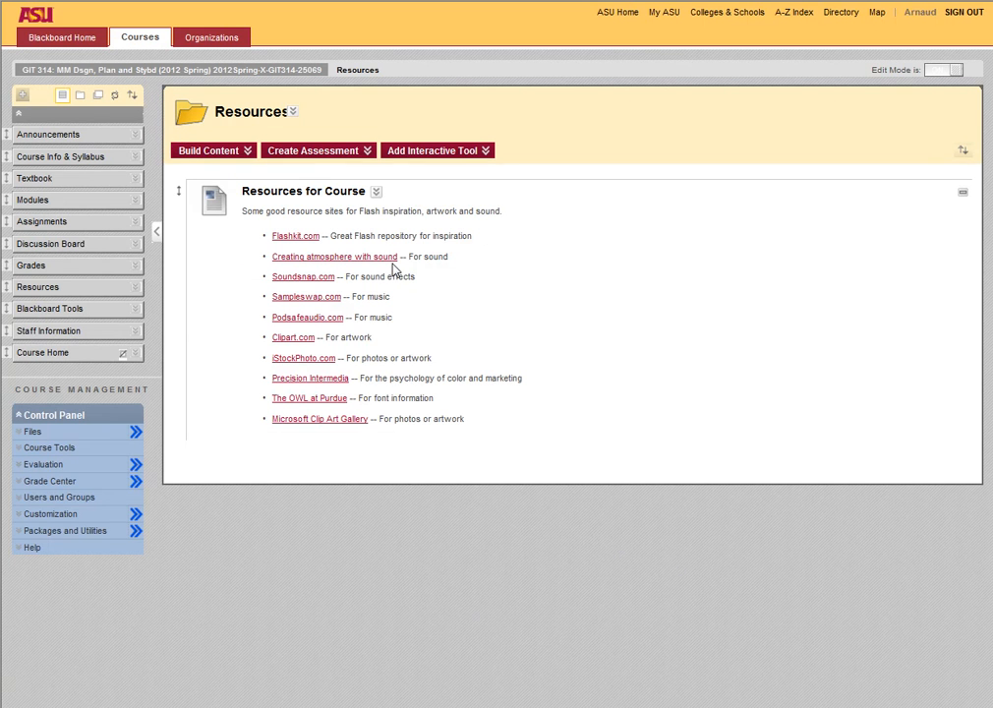
pyautogui.moveTo(305, 468)
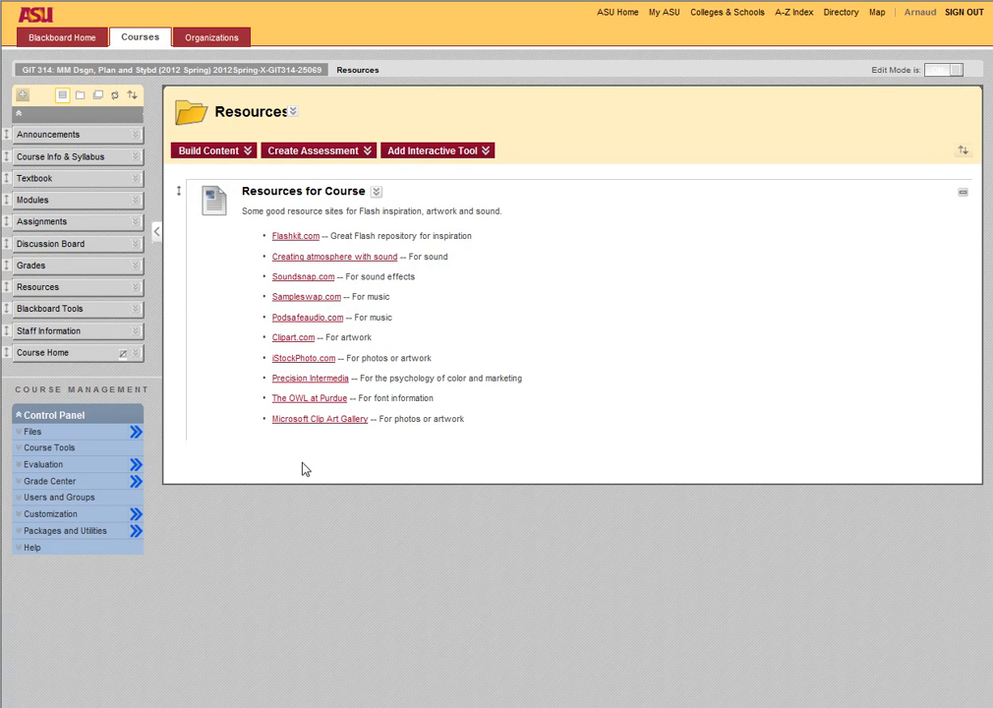
pyautogui.moveTo(46, 324)
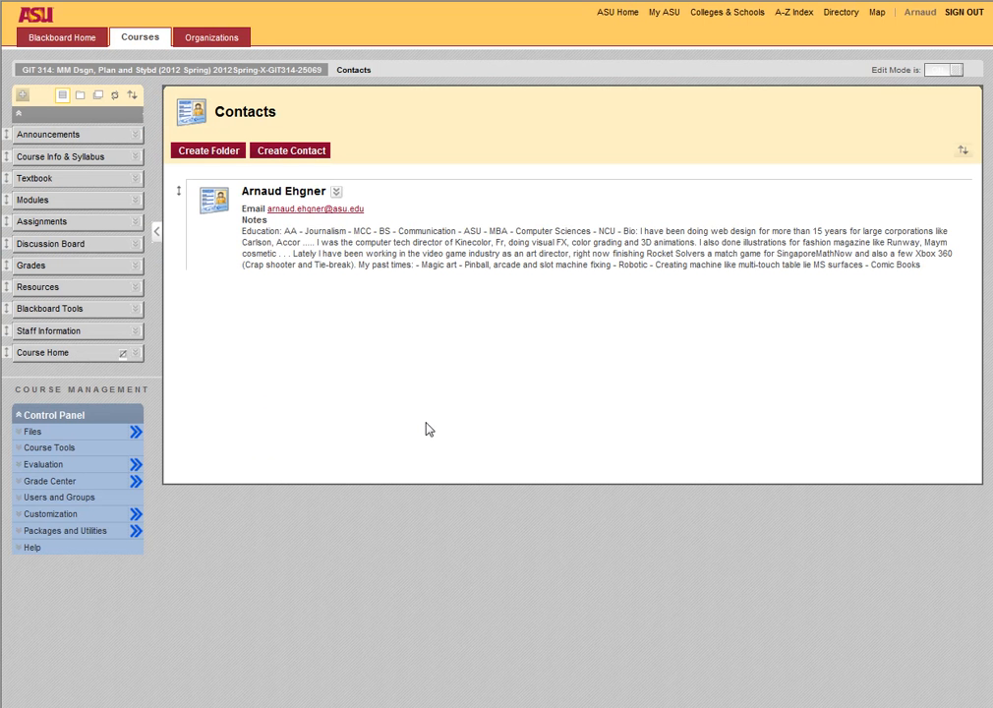
pyautogui.moveTo(305, 221)
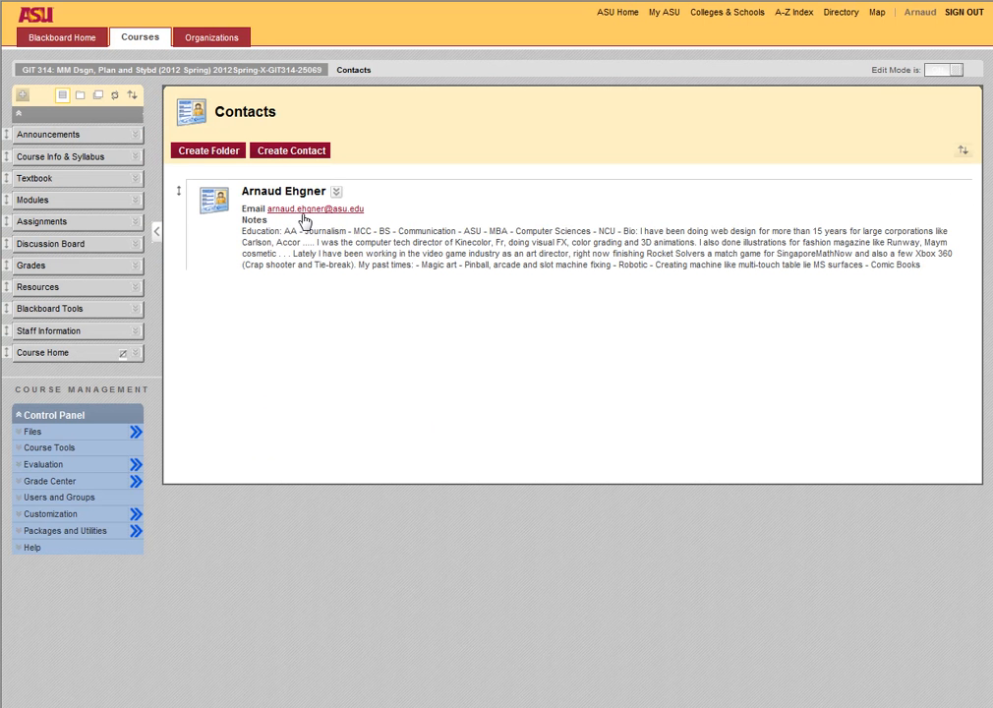
pyautogui.moveTo(325, 224)
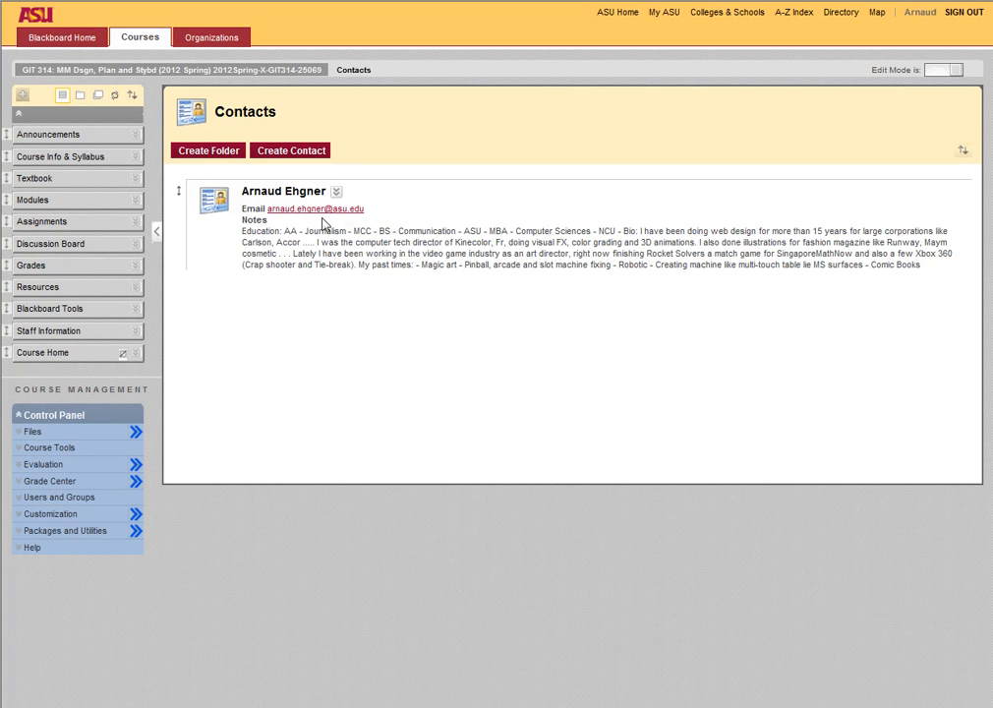
pyautogui.moveTo(290, 335)
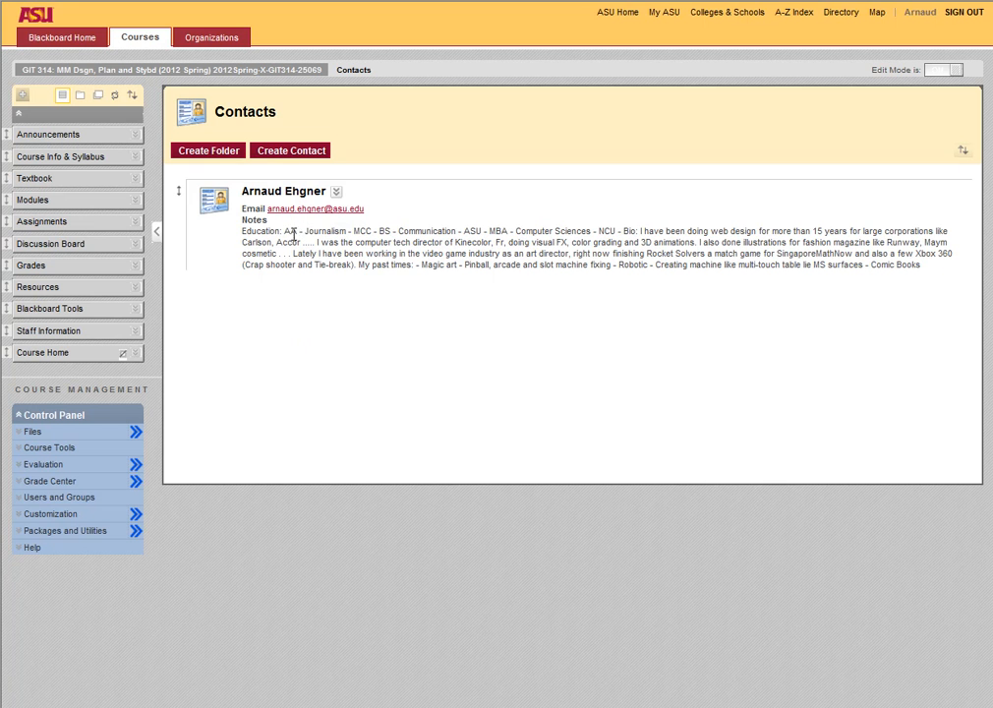
pyautogui.moveTo(332, 424)
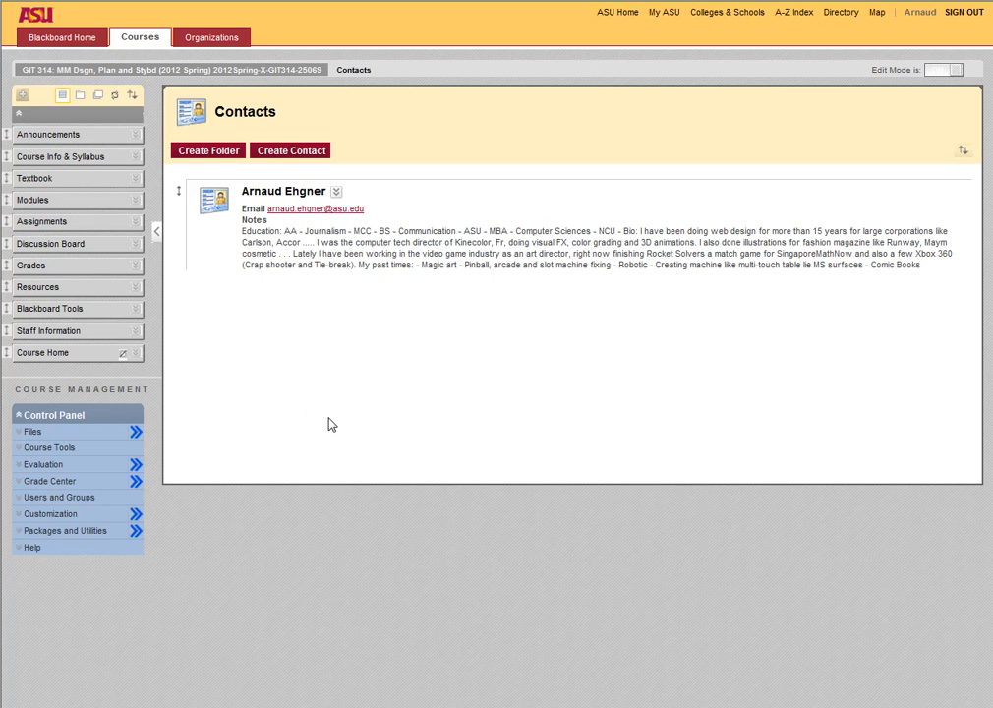
pyautogui.moveTo(386, 377)
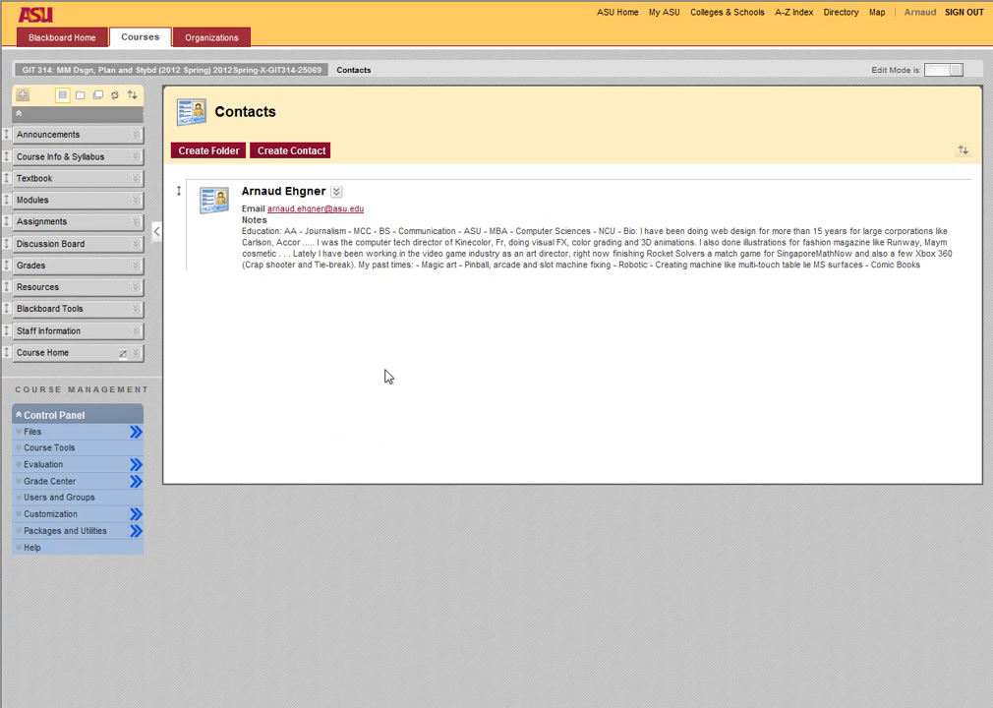
pyautogui.moveTo(281, 443)
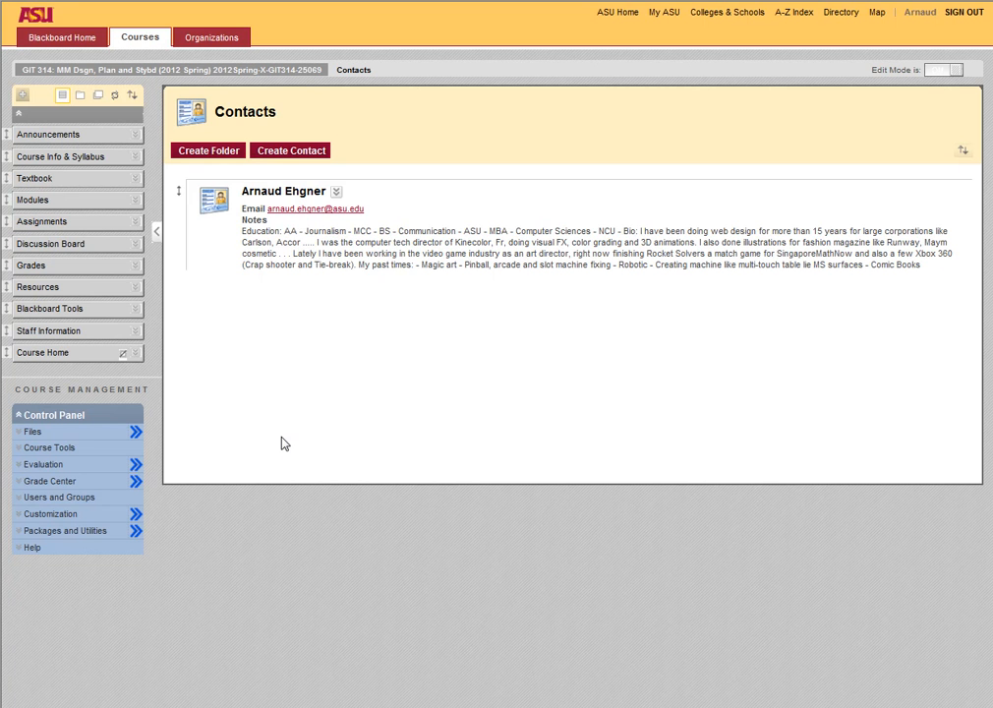
pyautogui.moveTo(331, 384)
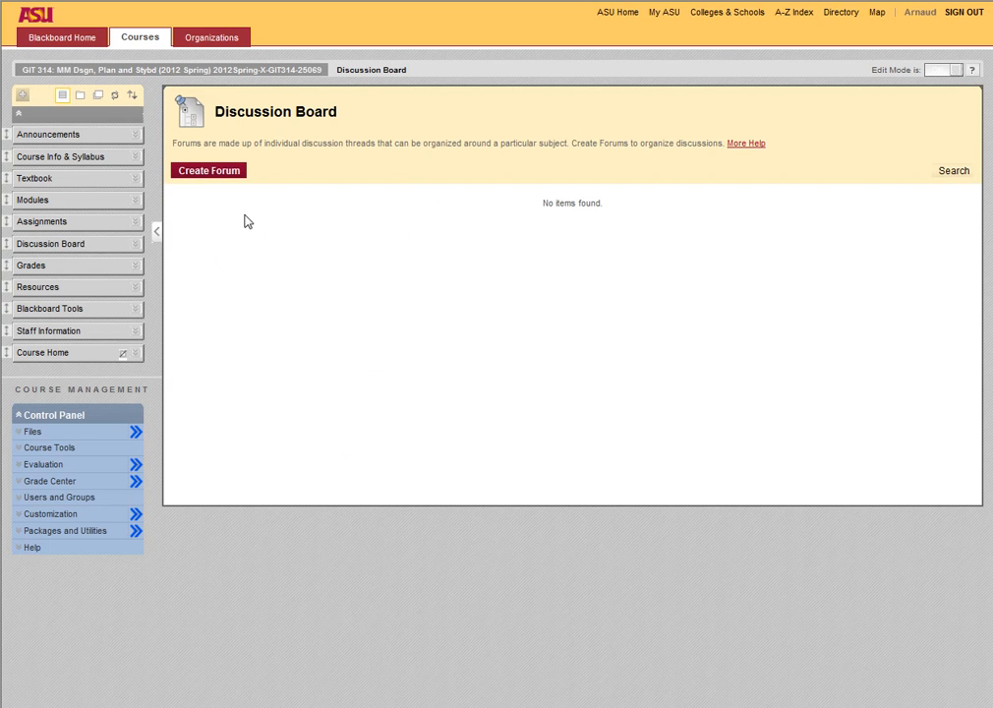
pyautogui.moveTo(47, 224)
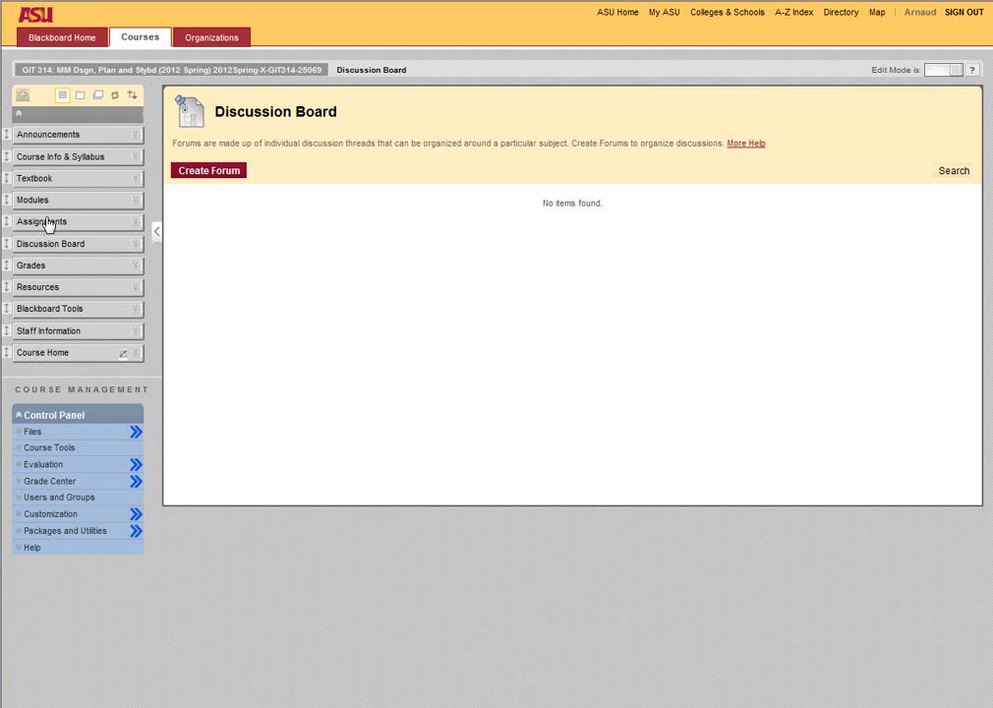
# Return to the Assignments page listing Assignments 4 through 7
pyautogui.click(43, 221)
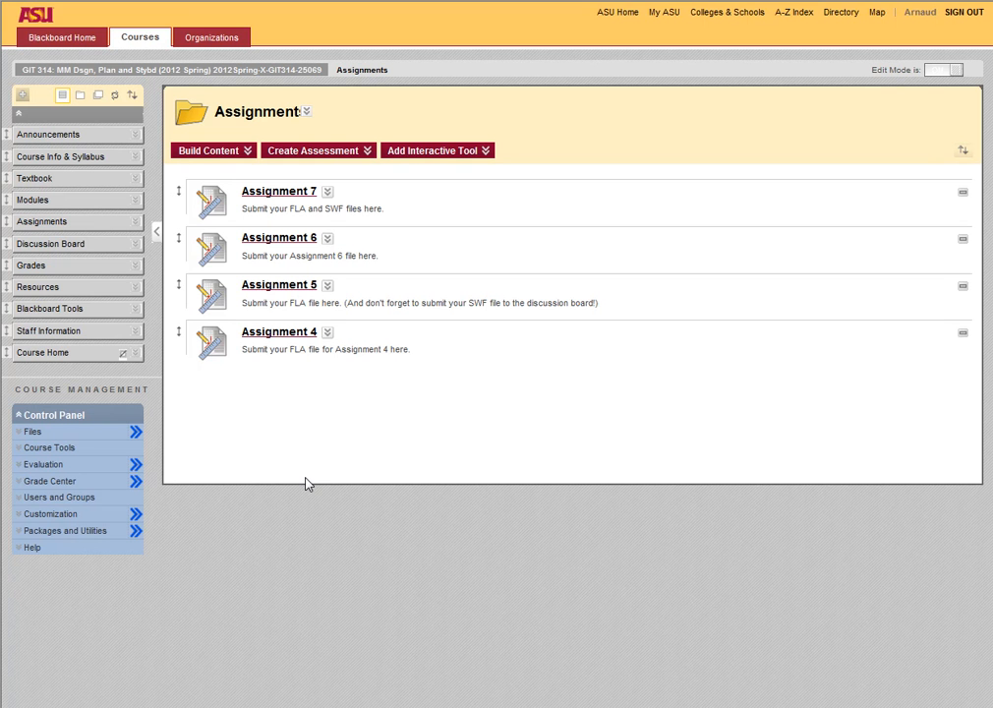
pyautogui.moveTo(309, 474)
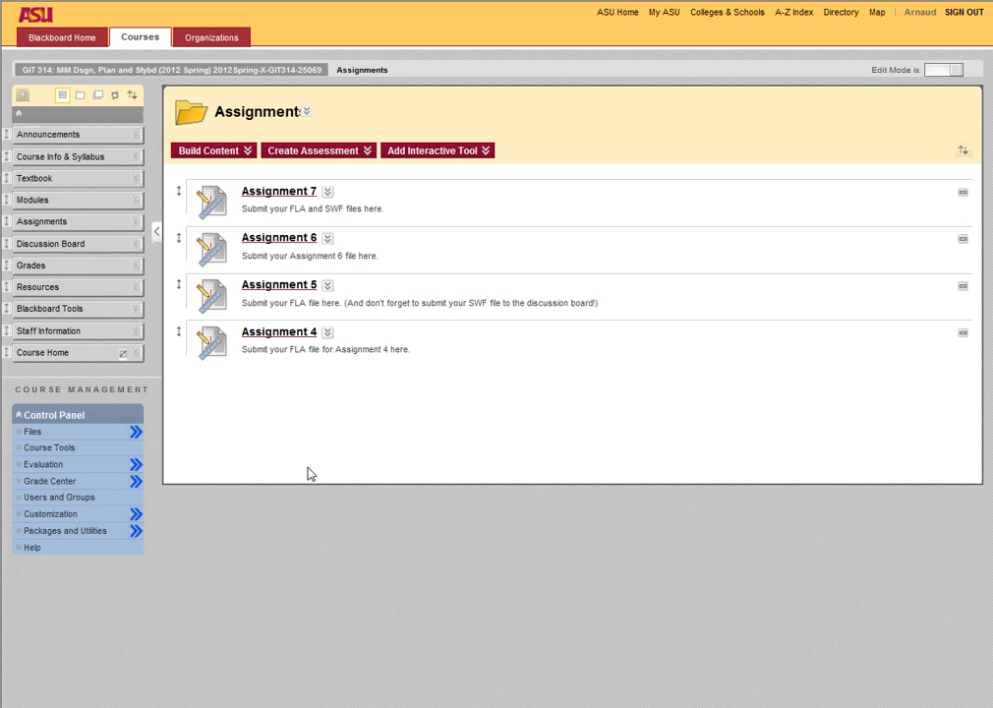